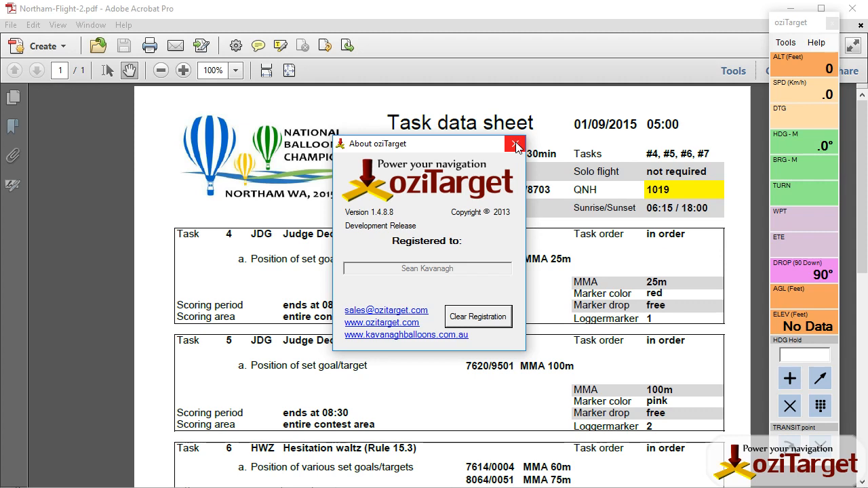
- Dismiss the About window and scroll down through the Northam task data sheet
click(516, 144)
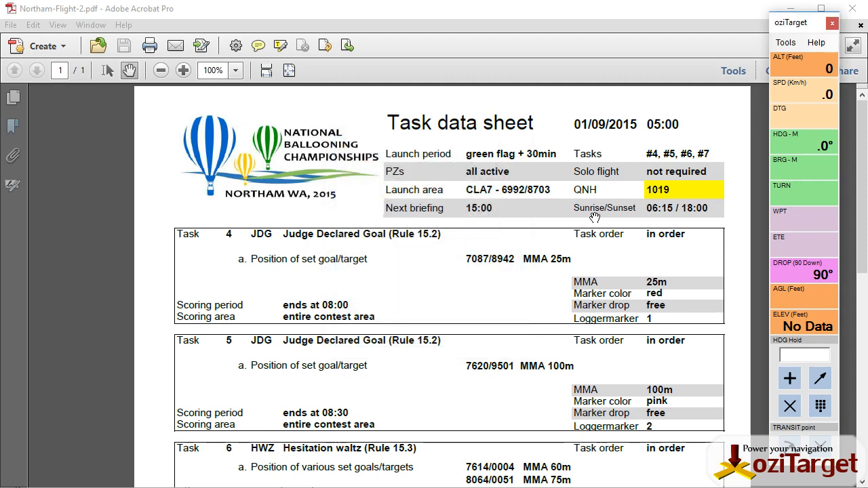
mouse_move(584, 206)
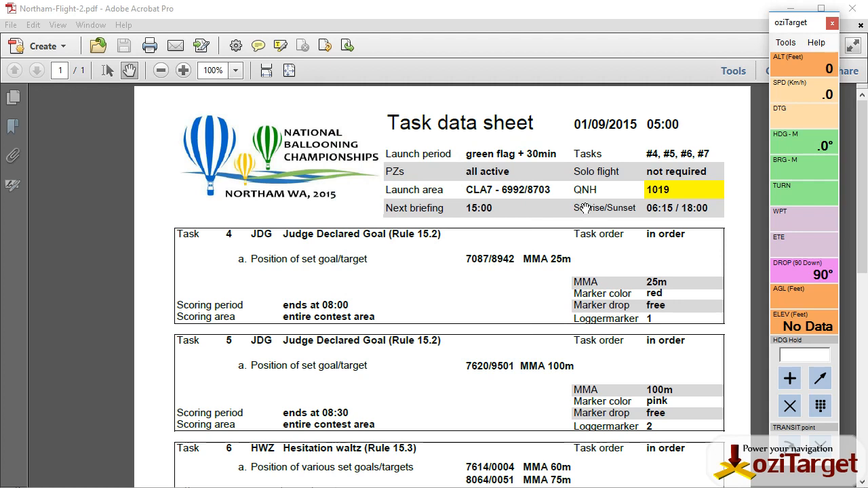
mouse_move(583, 209)
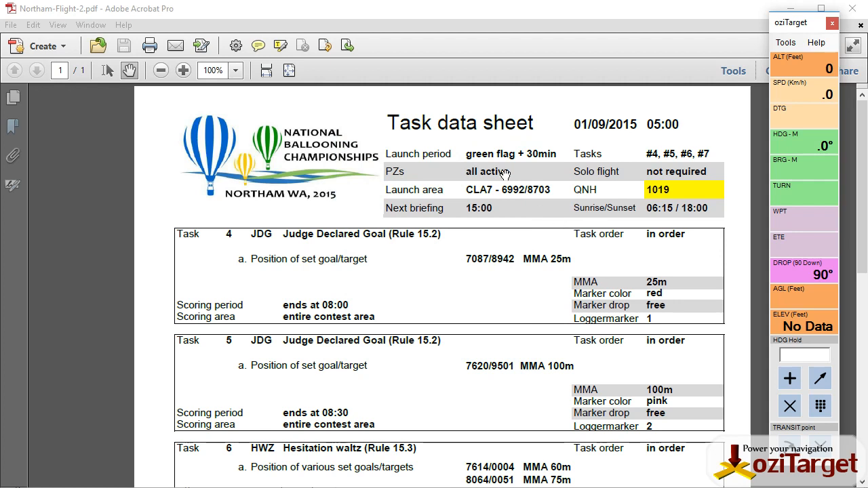
mouse_move(533, 198)
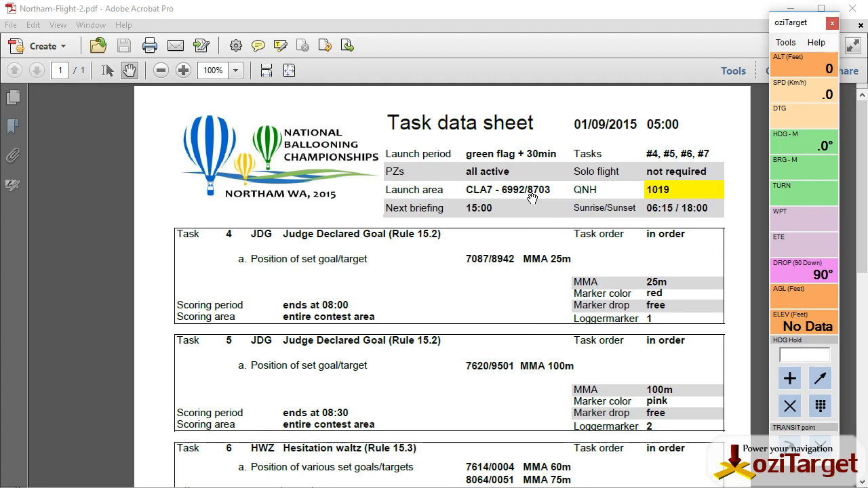
mouse_move(428, 312)
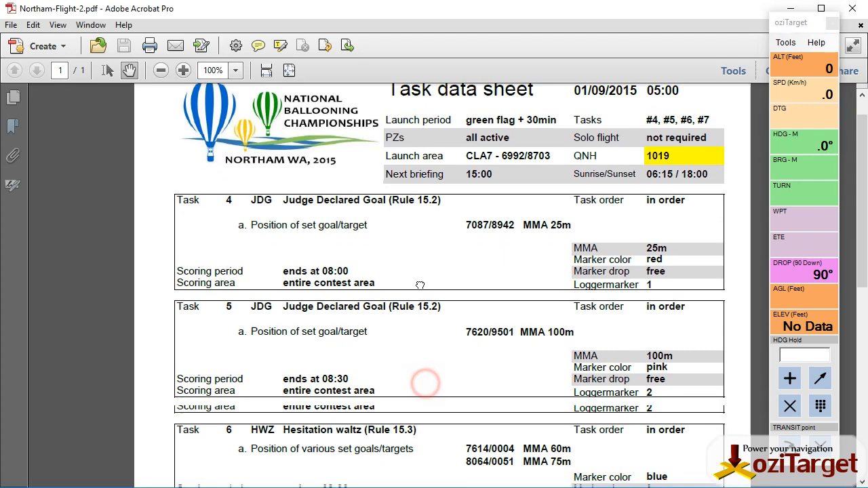
scroll(down, 3)
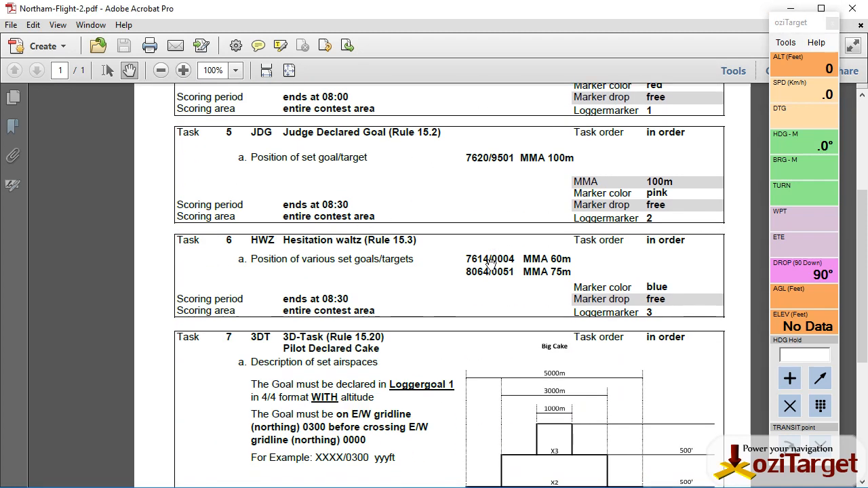
scroll(down, 3)
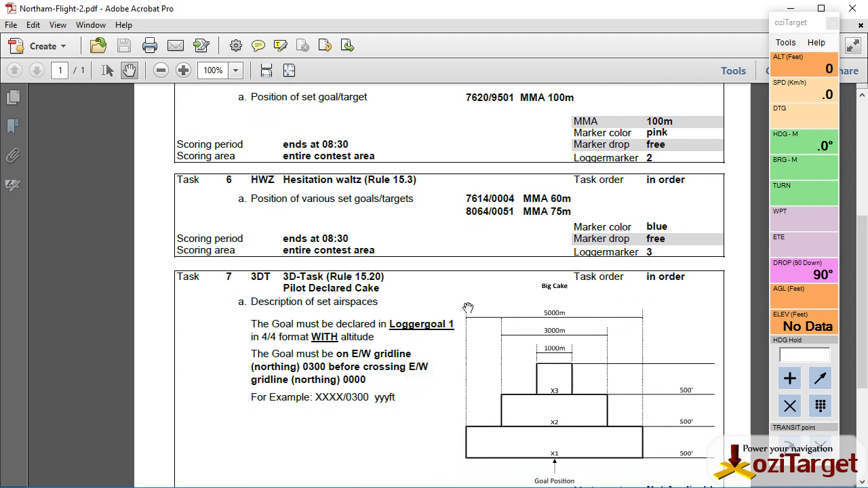
mouse_move(488, 287)
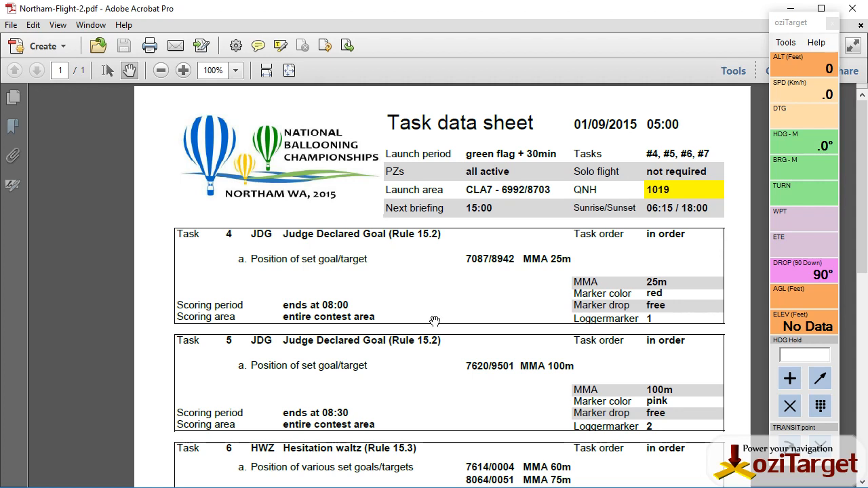
mouse_move(457, 307)
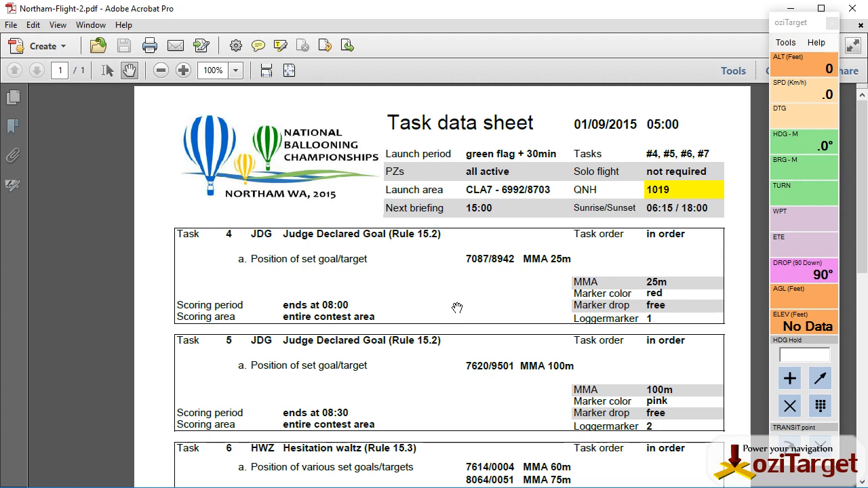
mouse_move(532, 271)
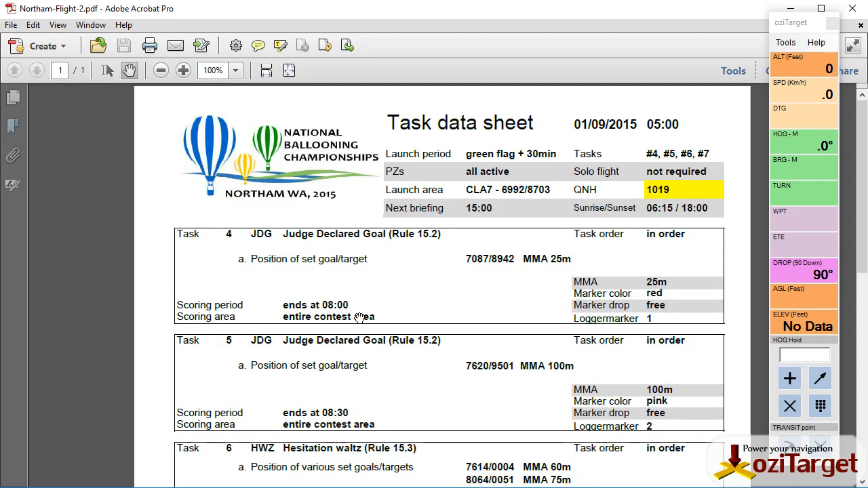
click(502, 390)
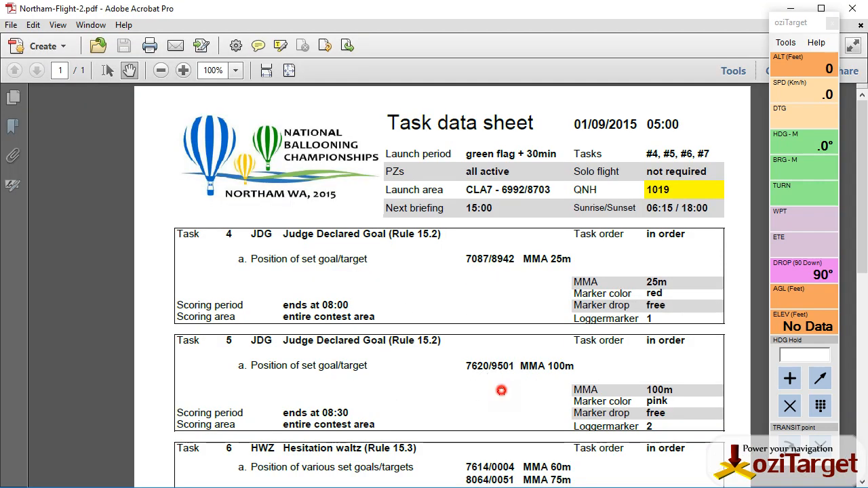
scroll(down, 3)
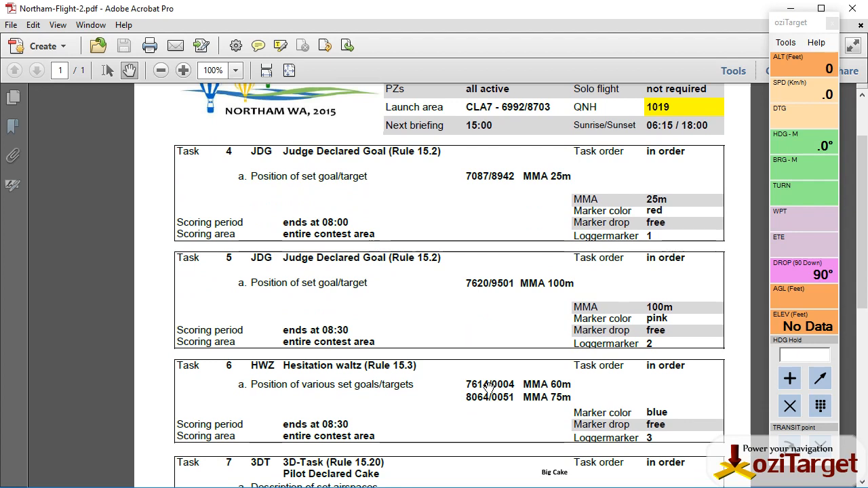
mouse_move(447, 393)
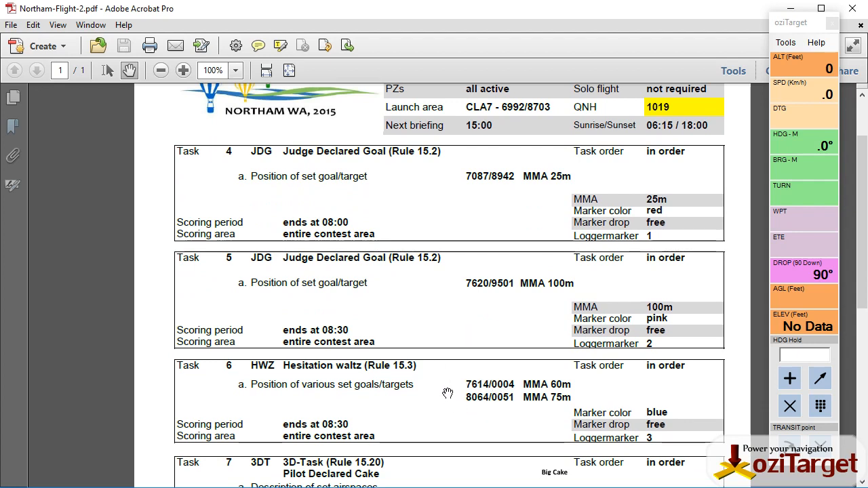
mouse_move(446, 372)
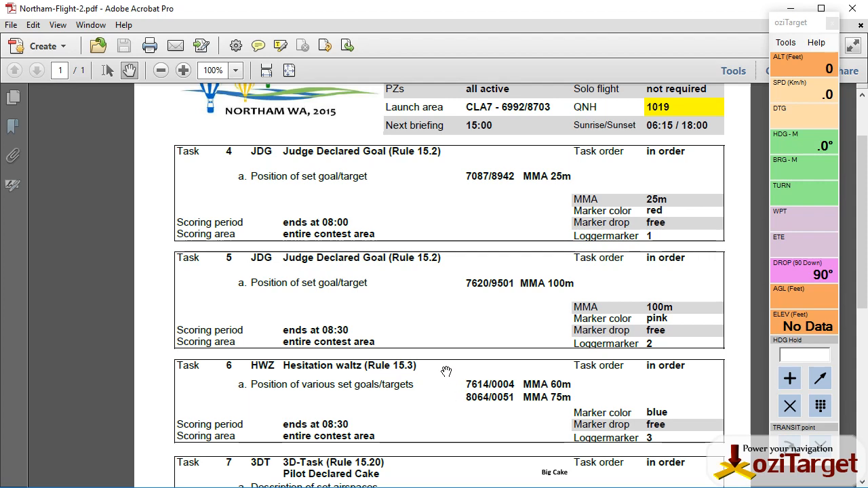
mouse_move(517, 316)
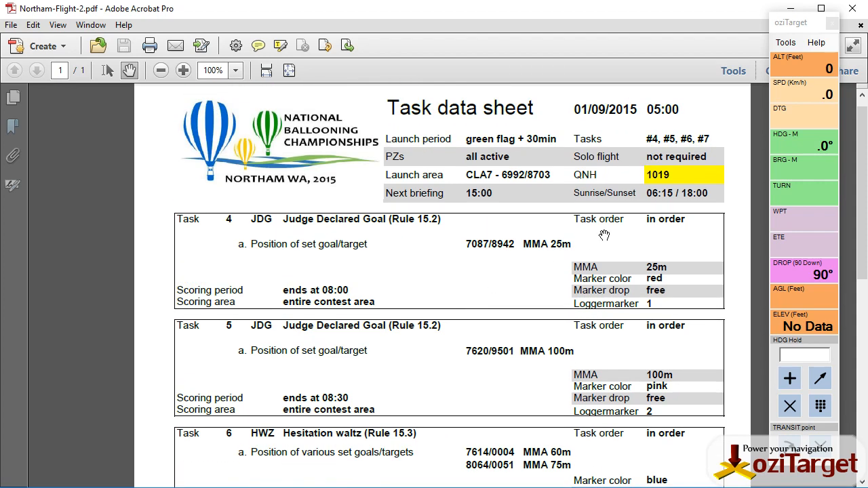
- In WPT Tools create a new waypoint CLA at grid 6992 8703 with a green back colour
click(784, 42)
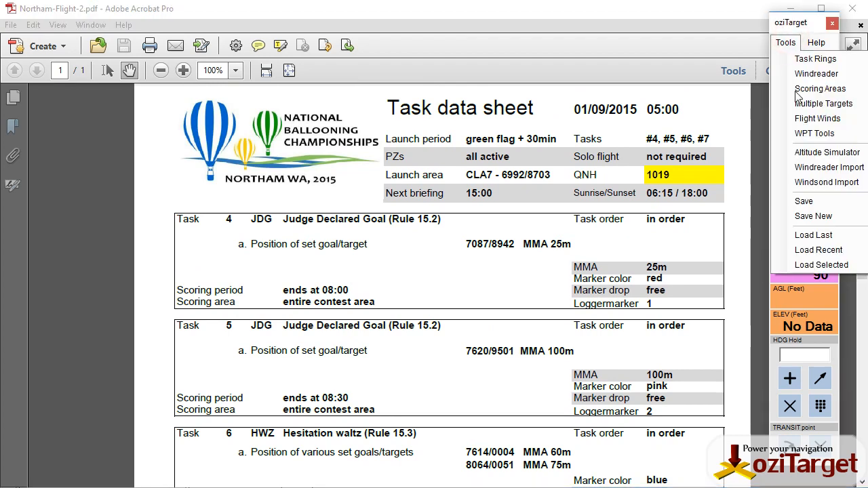
click(814, 133)
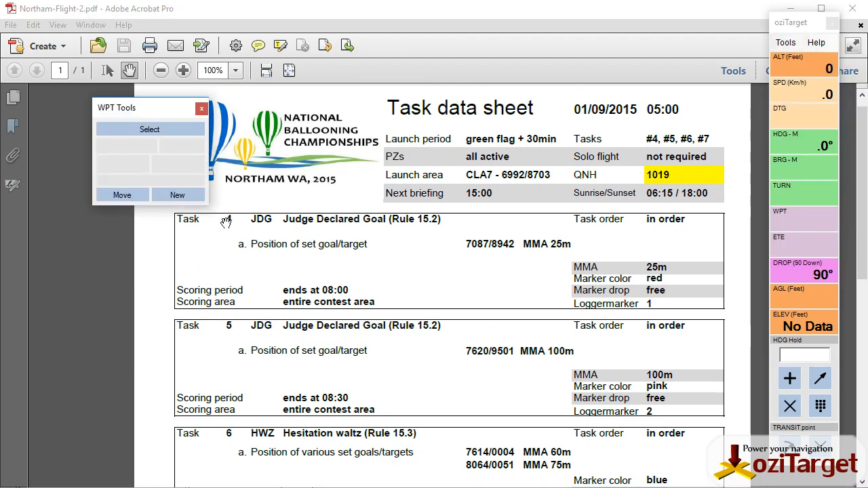
click(177, 195)
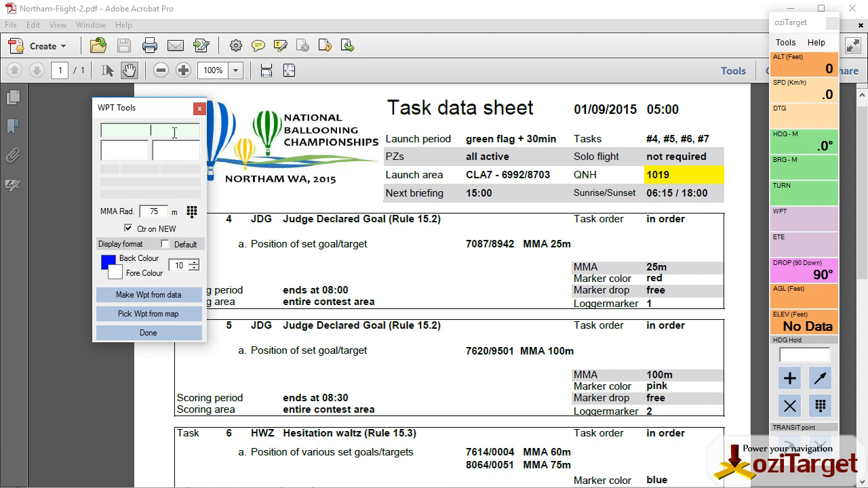
text(CLA)
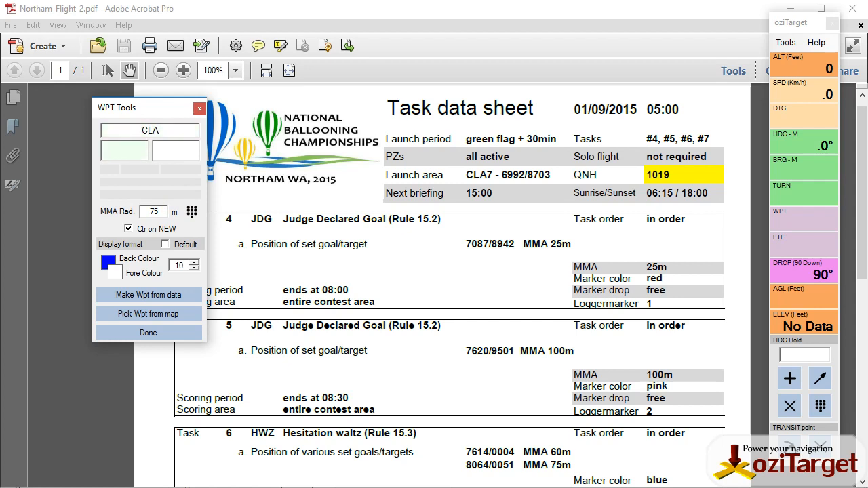
text(6992)
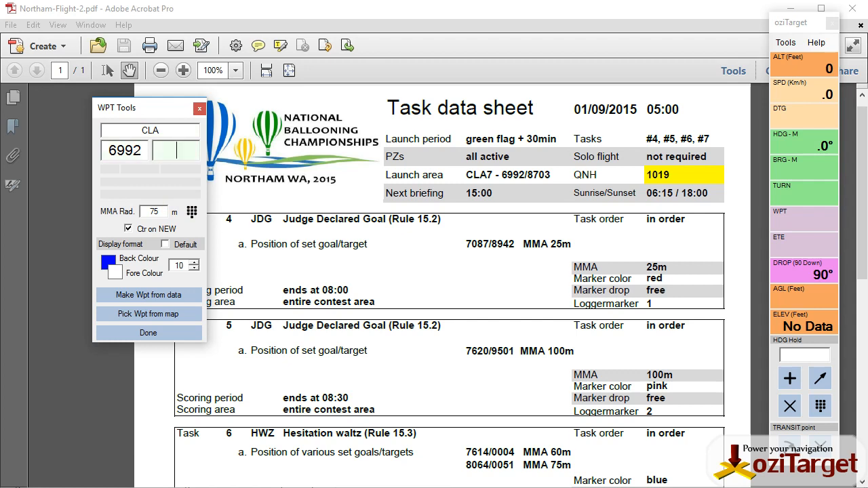
text(8703)
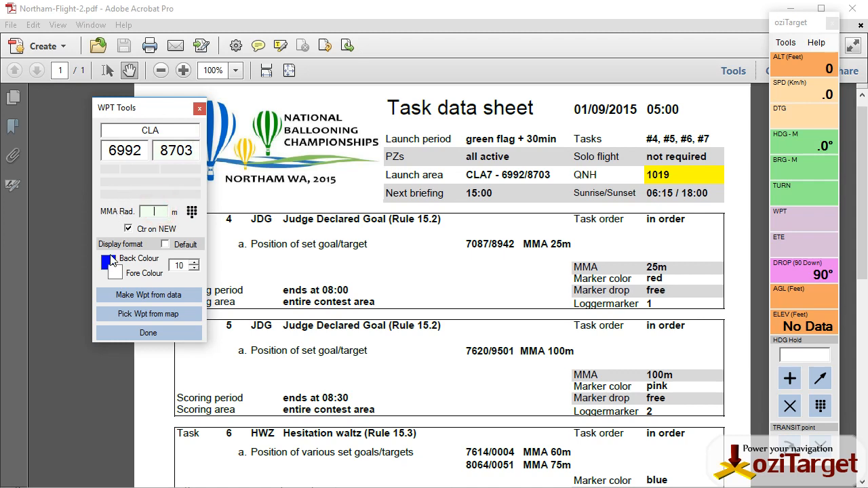
click(114, 264)
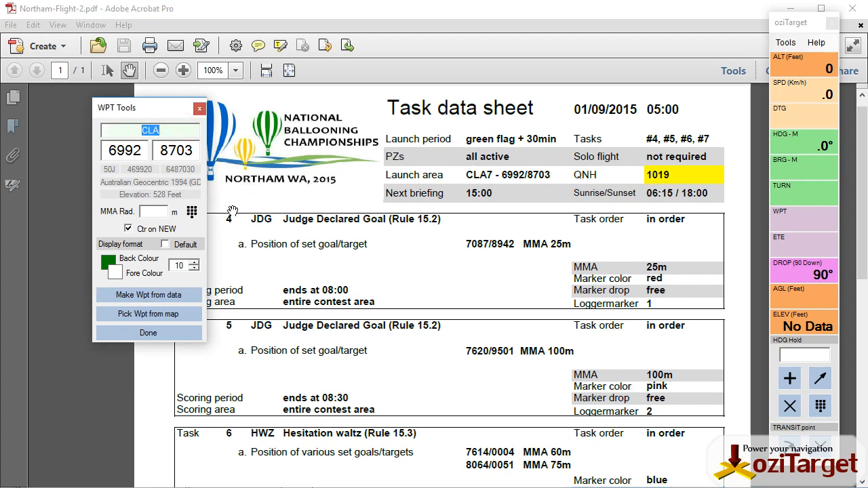
mouse_move(187, 178)
text(JDG)
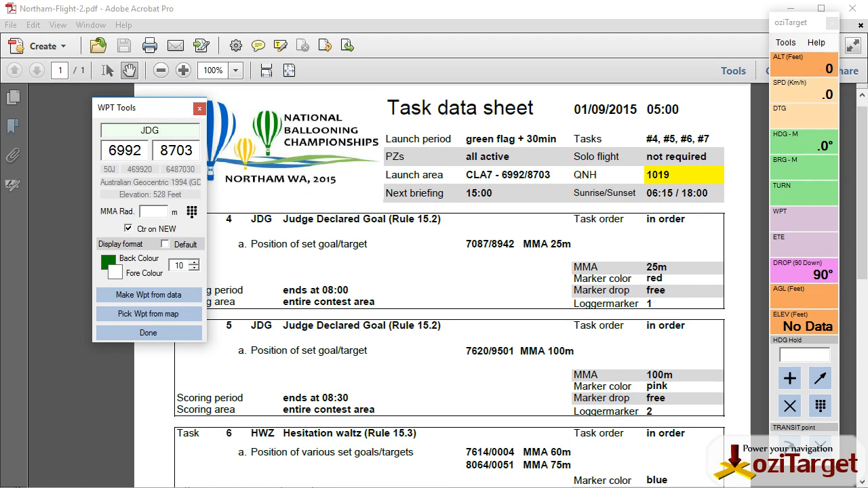
mouse_move(377, 229)
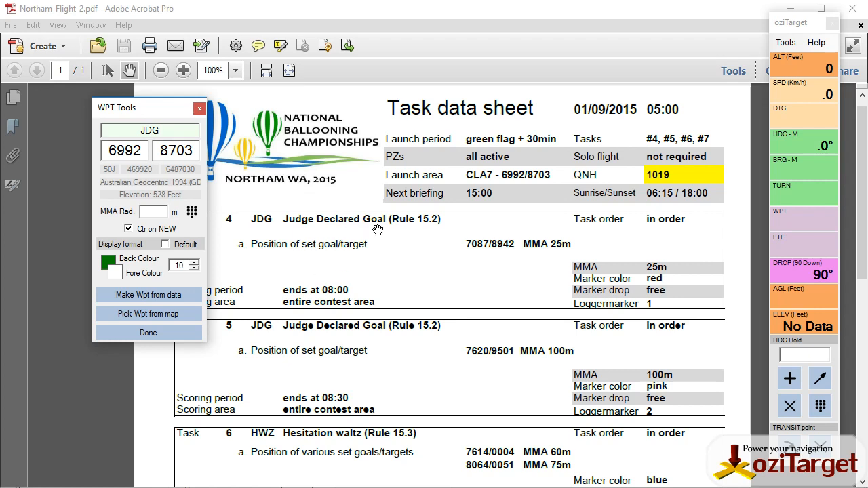
mouse_move(331, 284)
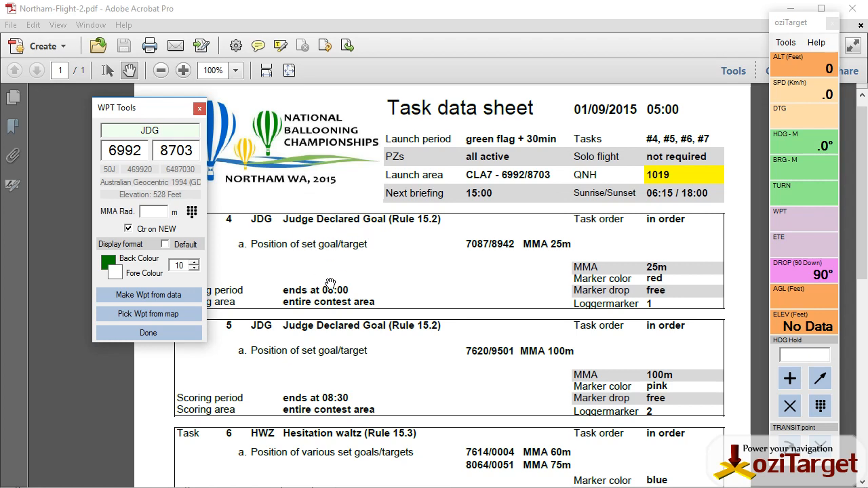
- Enter waypoint JDG 0800-1 at 7087/8942 with a basic back colour
text(0800 -1)
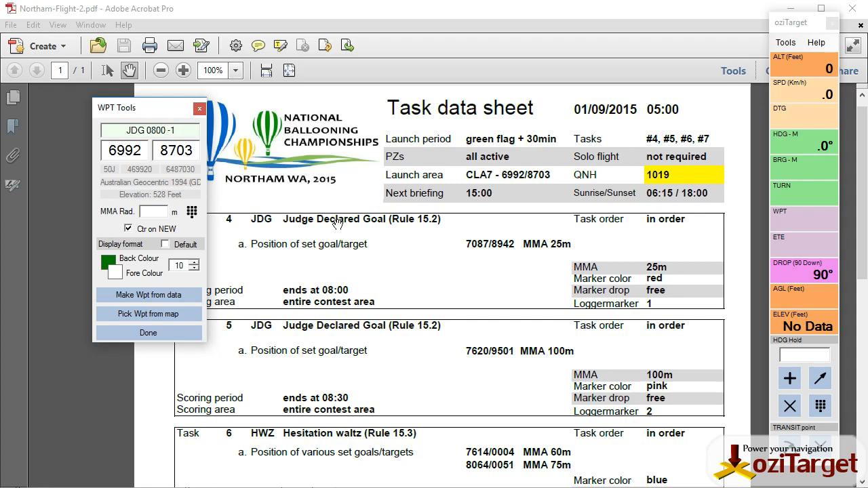
mouse_move(217, 189)
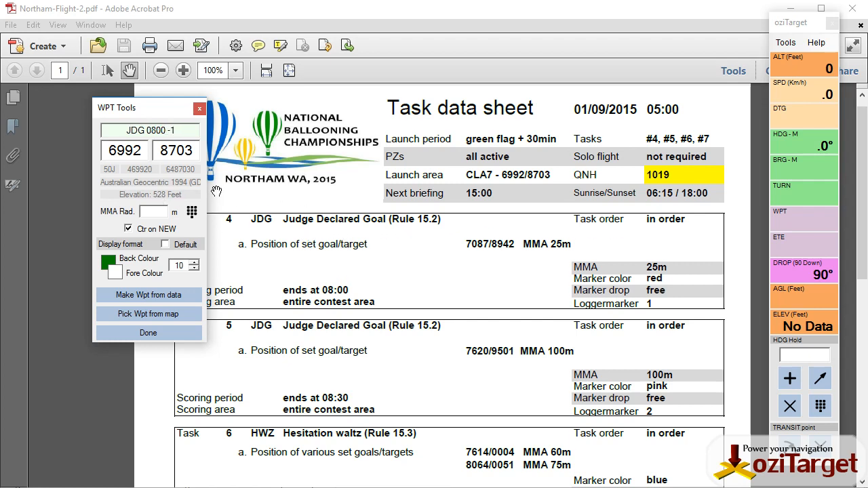
text(7087)
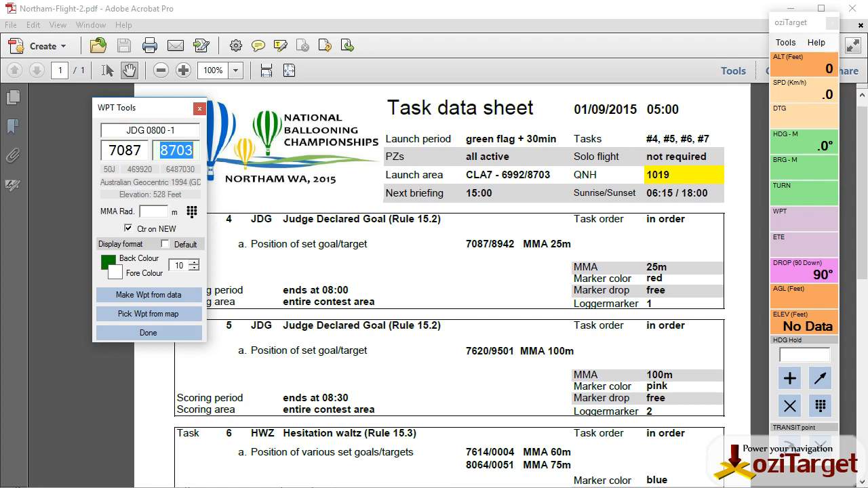
text(8942)
click(153, 211)
text(25)
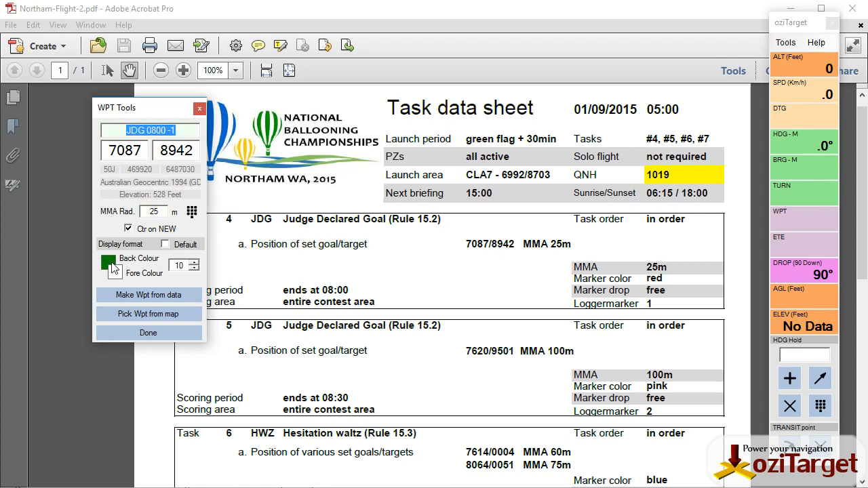
click(114, 263)
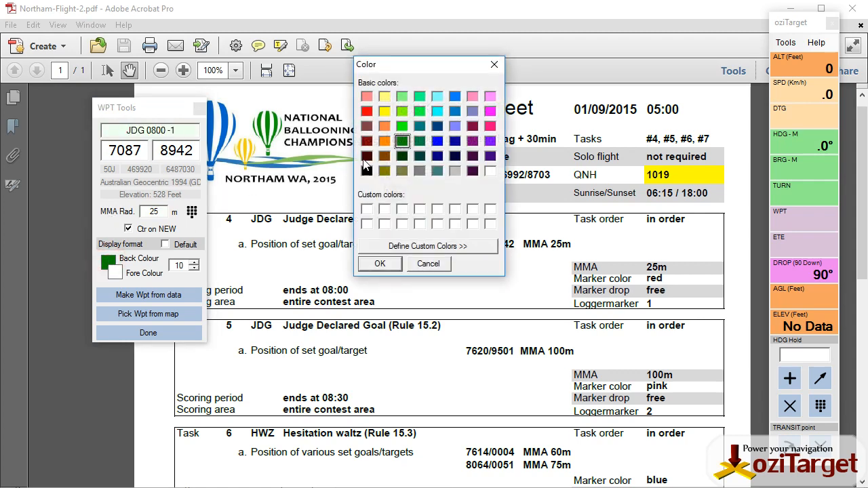
click(367, 111)
text(9)
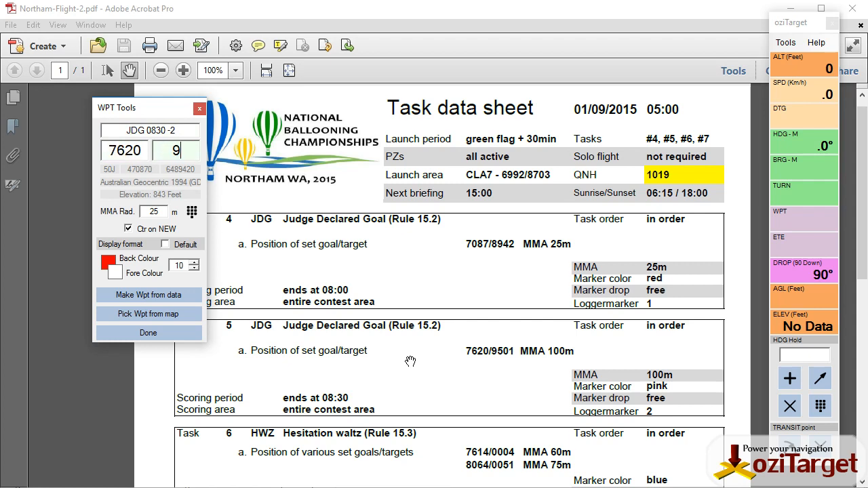
- Set JDG 0830-2 to grid 7620/9501 with a 100 m radius and a pink colour
text(501)
click(153, 212)
text(100)
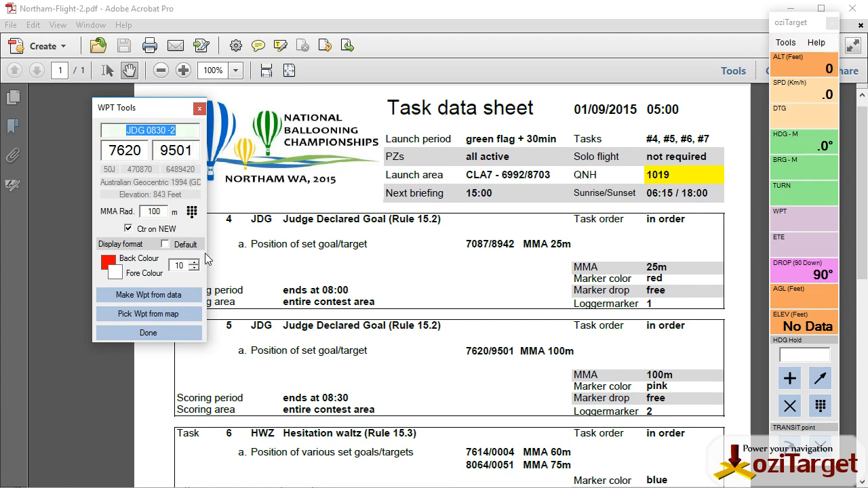
click(111, 259)
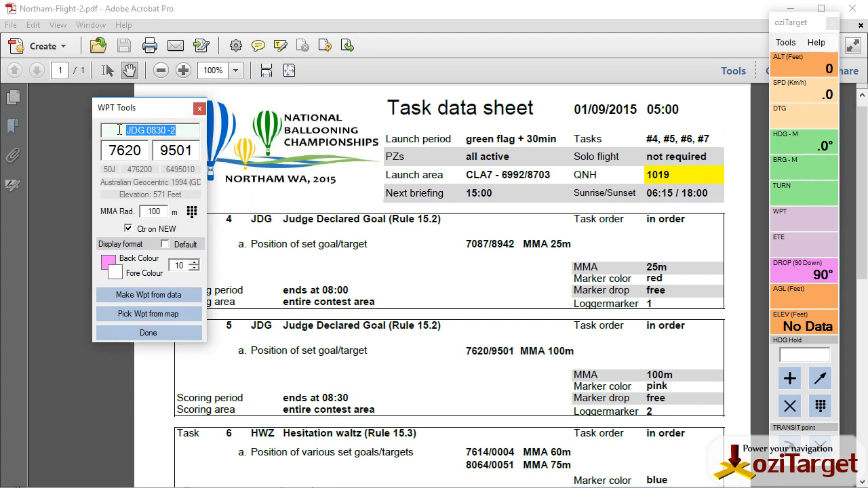
- Name the waypoint HWZ 0830, set it at 7614/0004 with a 60 m radius and blue colour
text(HWZ)
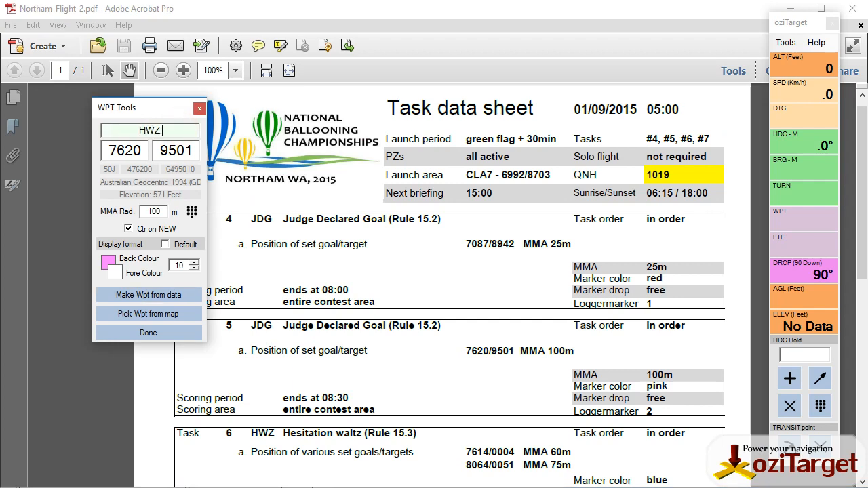
text(0830)
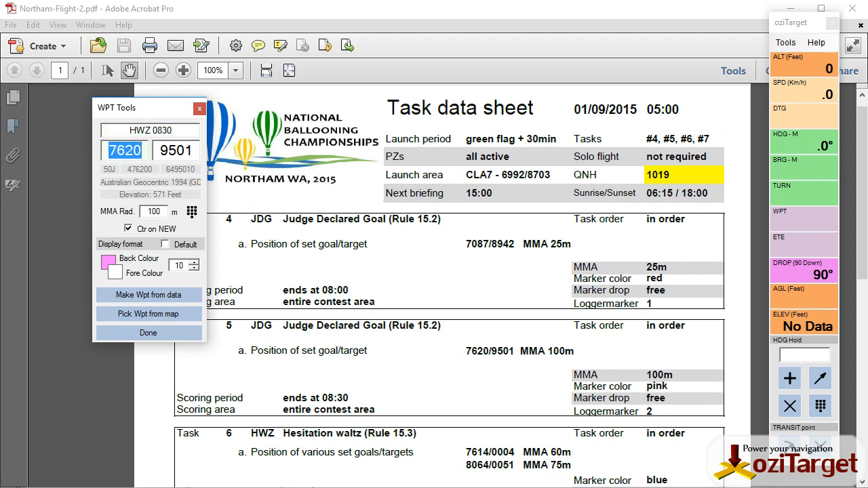
mouse_move(355, 320)
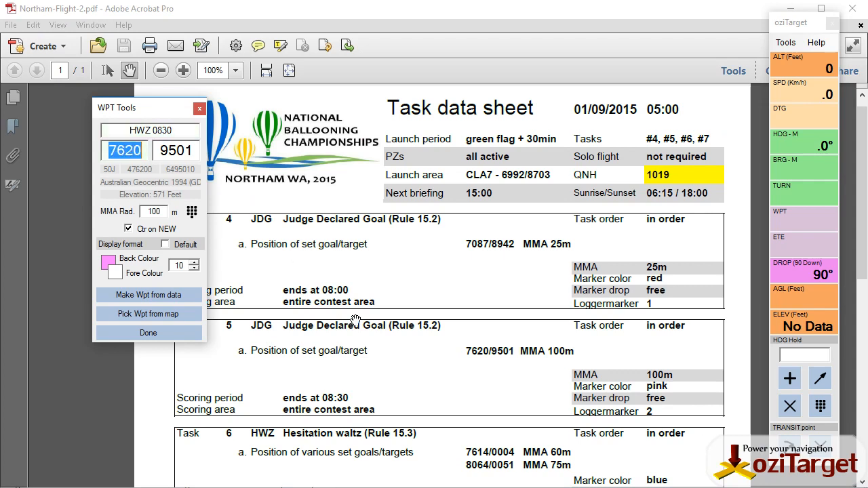
scroll(down, 3)
text(7)
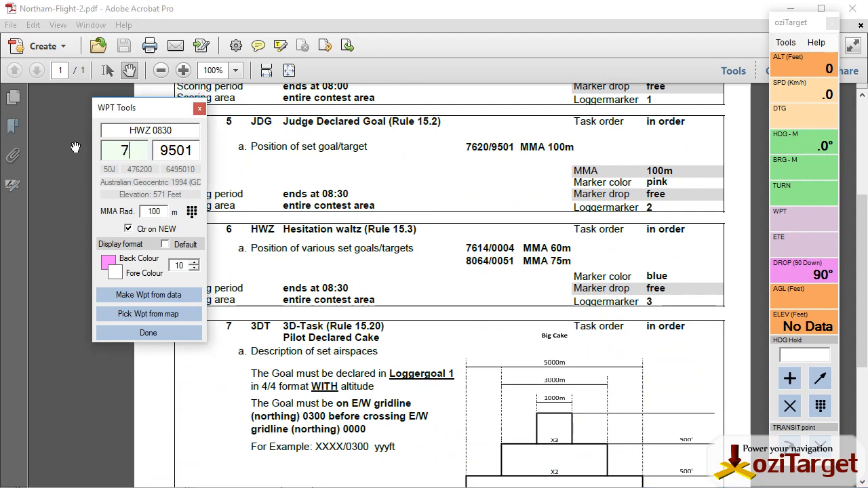
text(614)
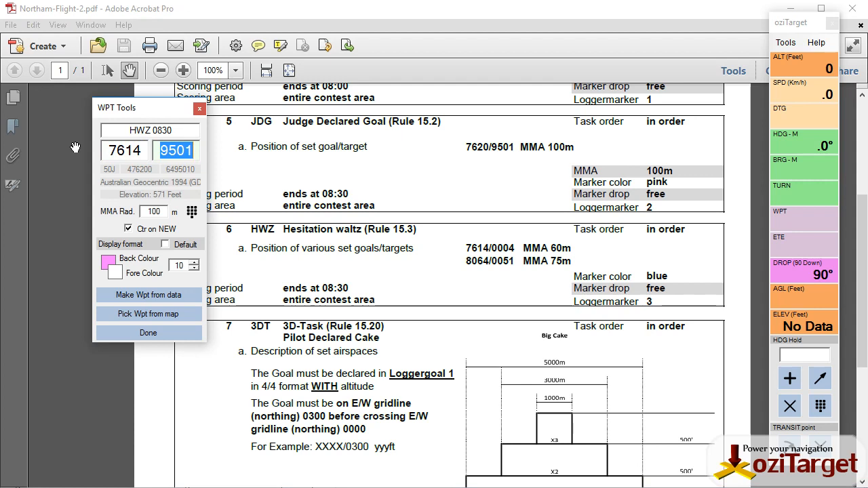
text(0004)
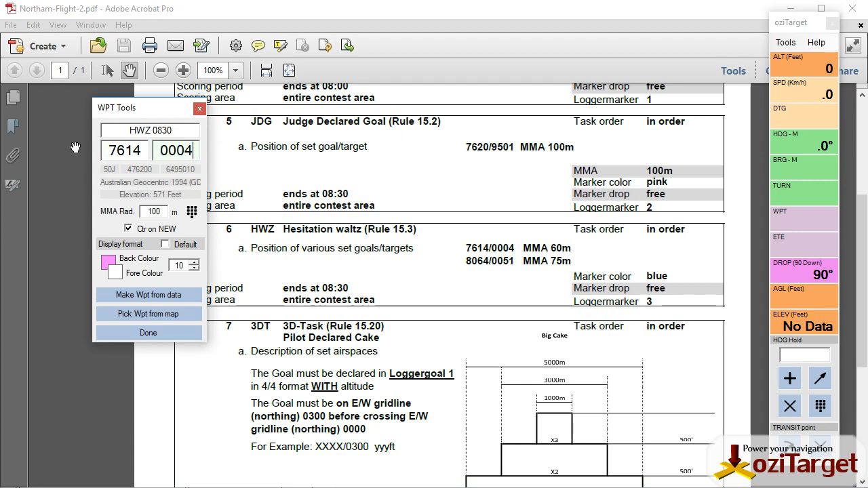
text(60)
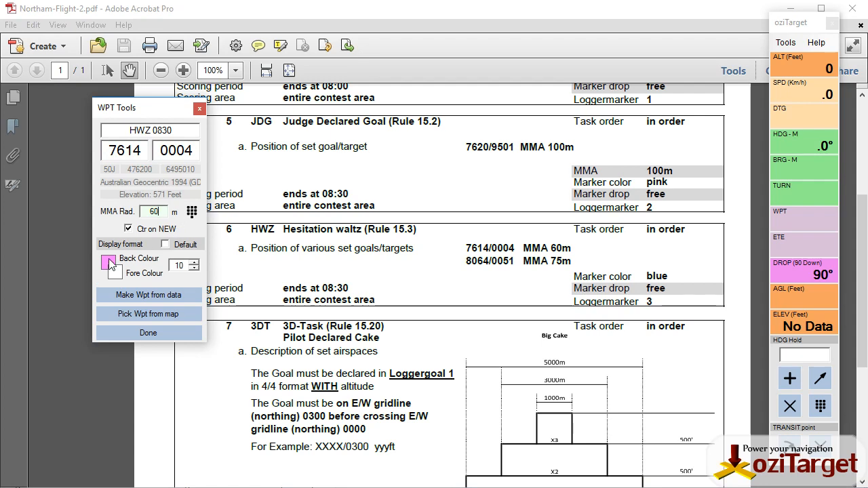
click(110, 263)
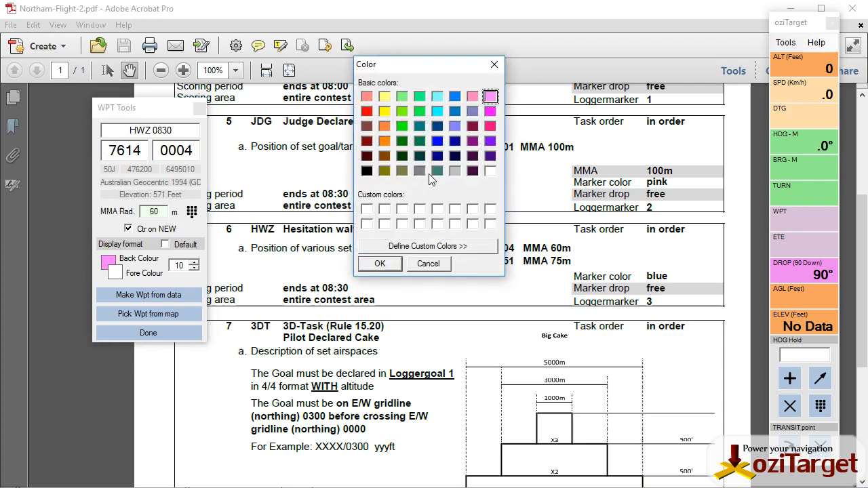
click(380, 263)
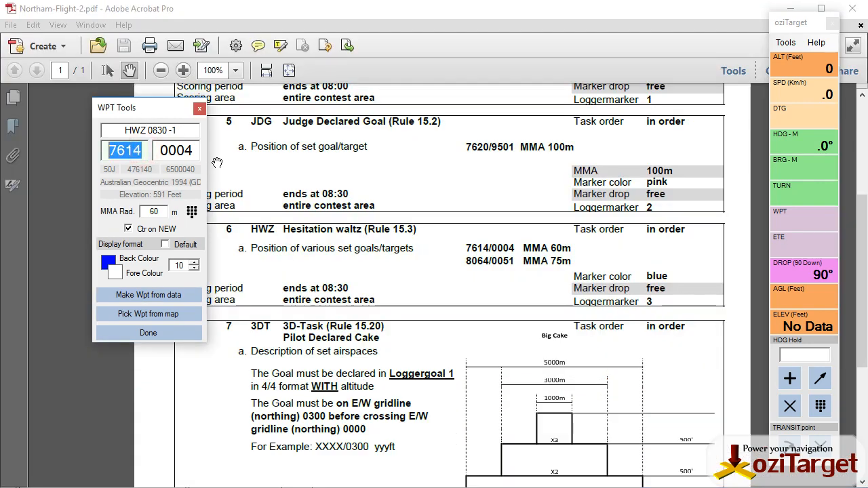
- Enter the second Hesitation Waltz goal at 8064/0051 with a 75 m radius
text(806)
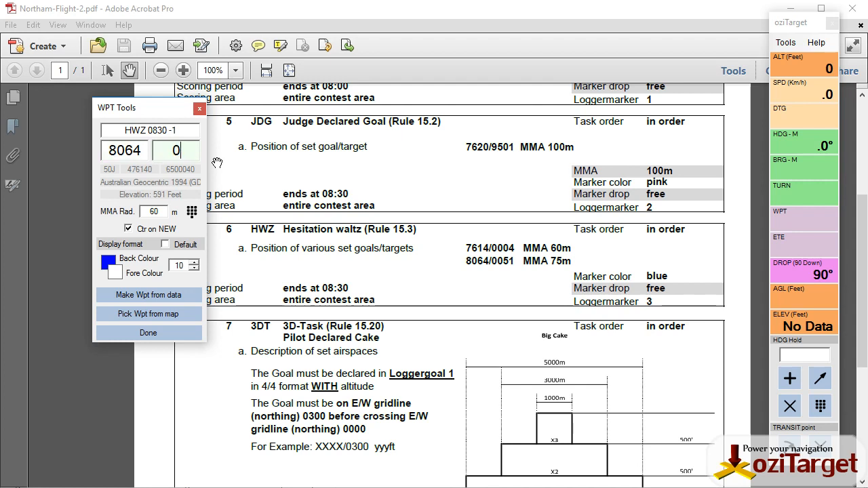
text(0051)
click(153, 212)
text(75)
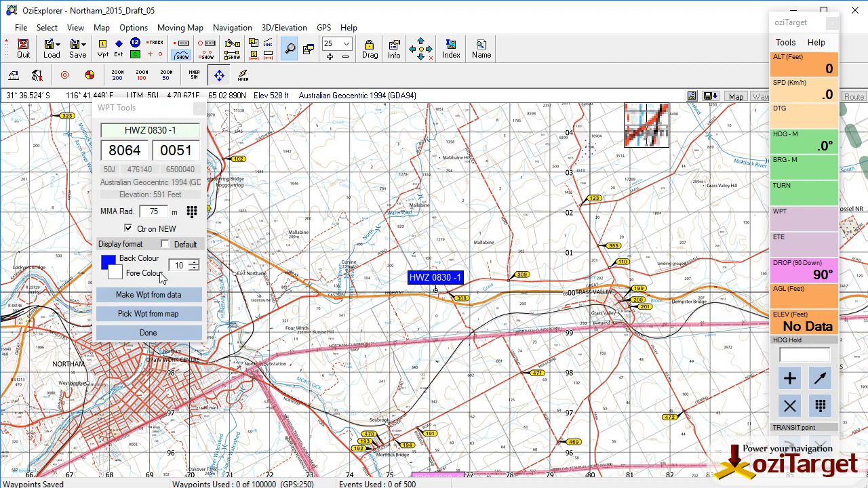
mouse_move(148, 295)
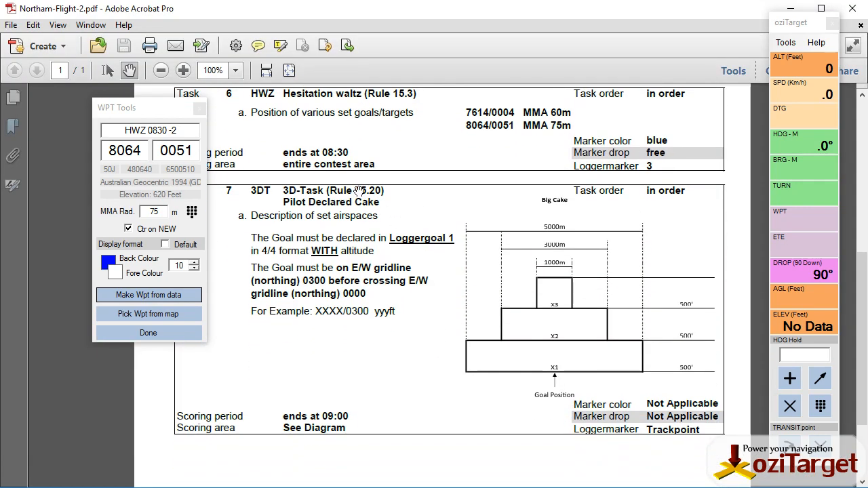
mouse_move(251, 260)
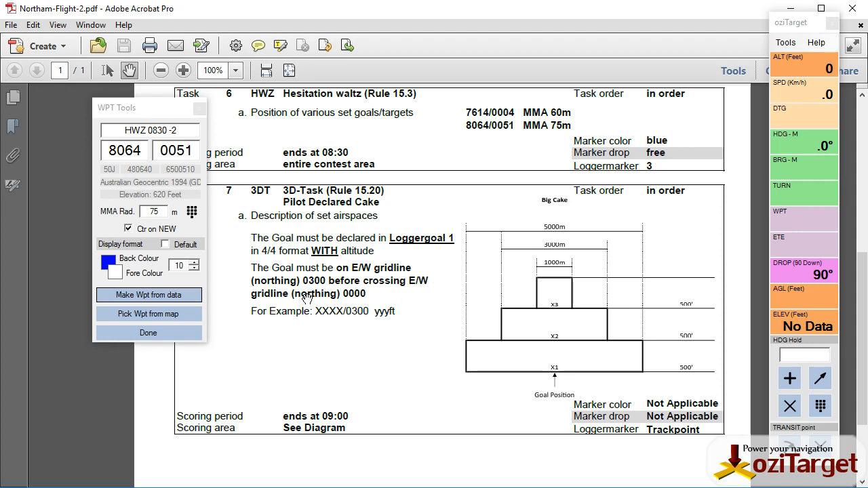
mouse_move(425, 320)
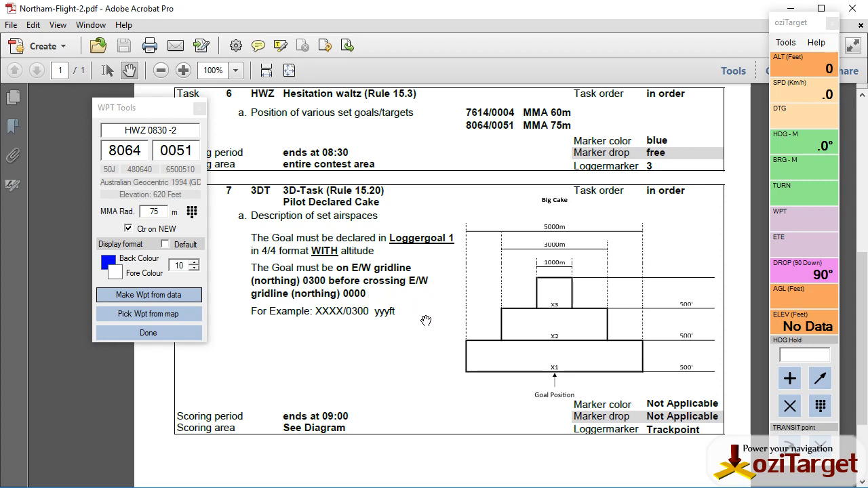
mouse_move(555, 378)
text(Cake)
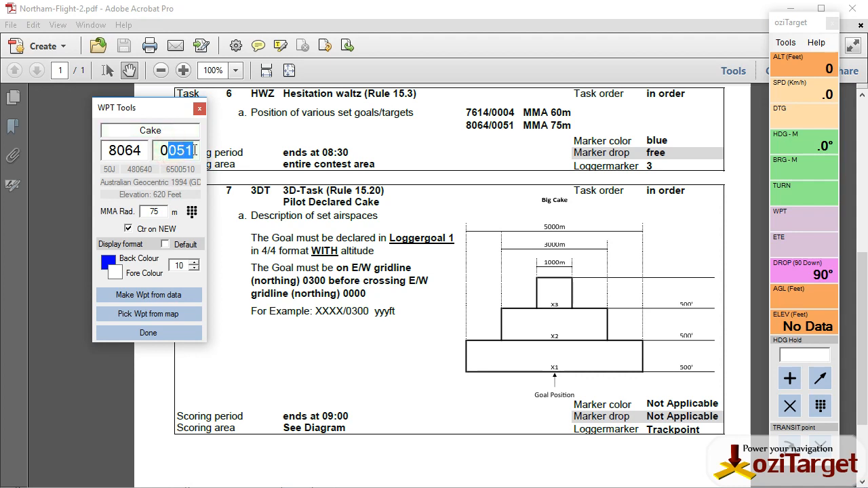
- Set the Cake waypoint to northing 0300 in dark red and make it on the map
text(03)
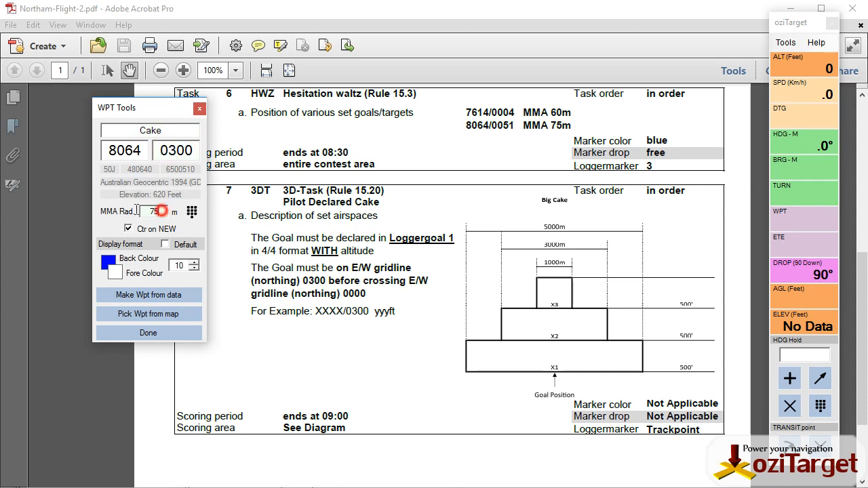
click(114, 265)
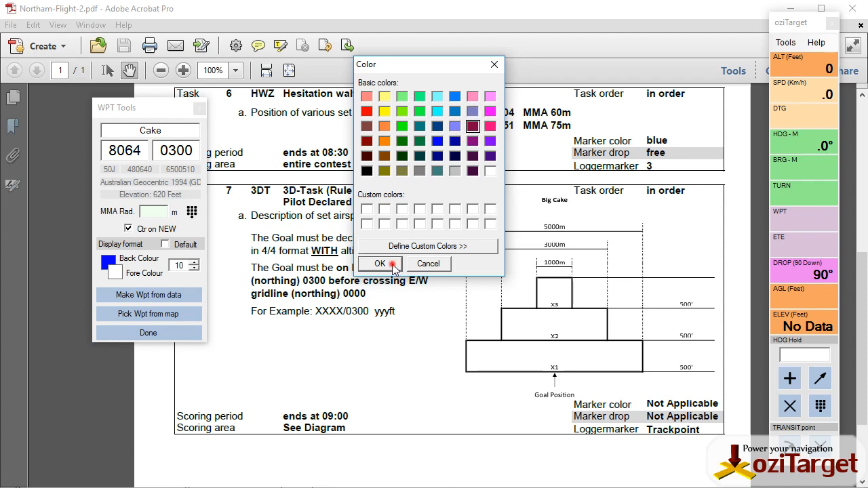
click(380, 263)
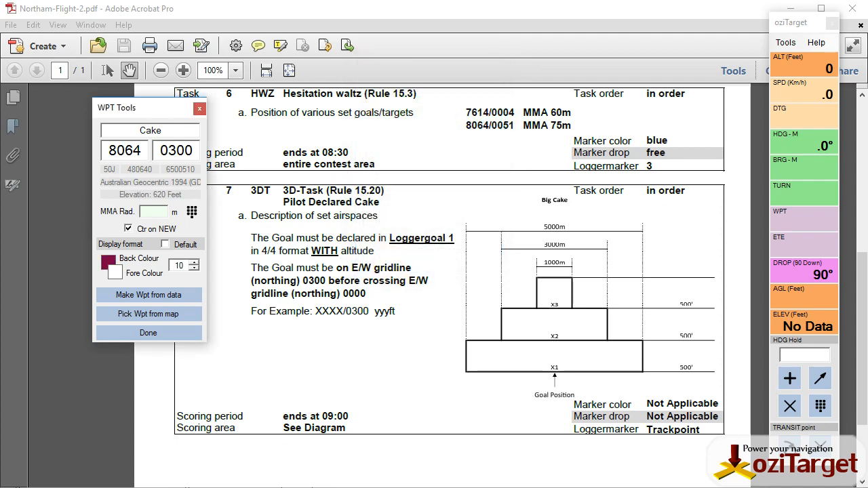
click(148, 296)
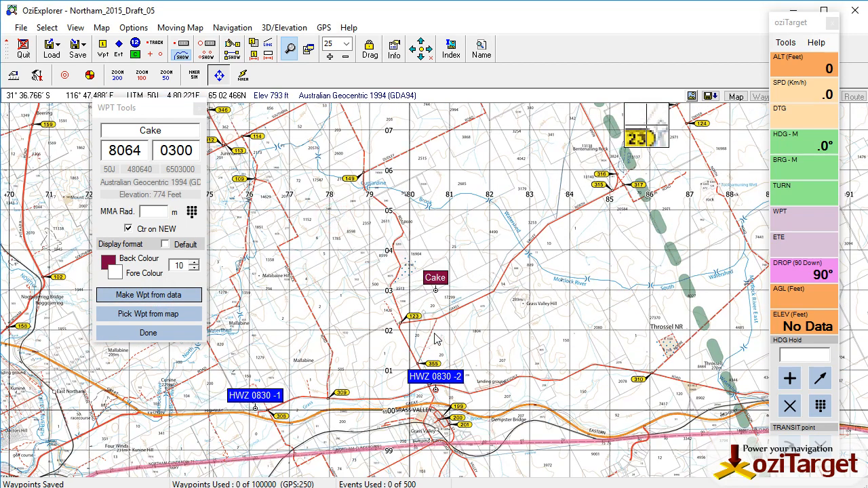
mouse_move(437, 293)
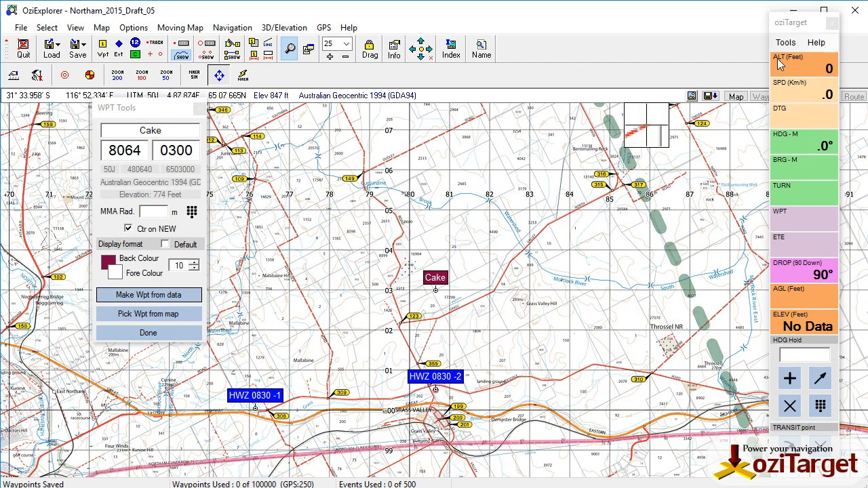
- In the Task Rings tool enter radii 500, 1500 and 2500 m centred on Cake
click(785, 42)
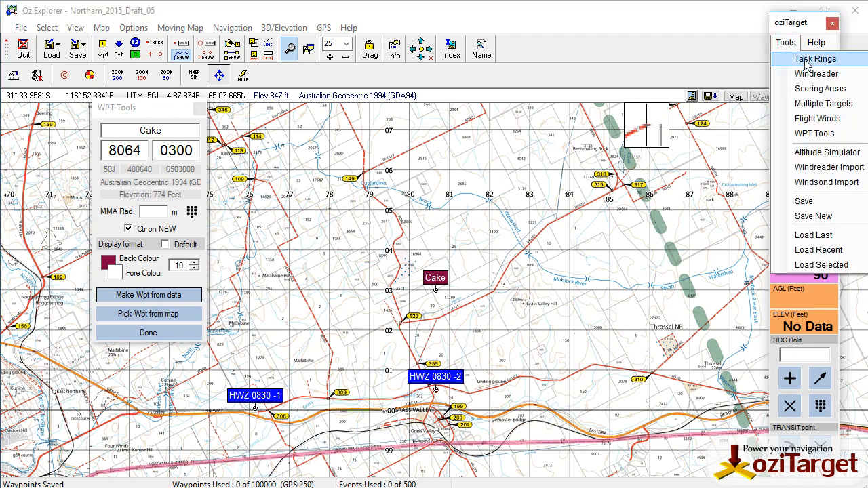
click(815, 58)
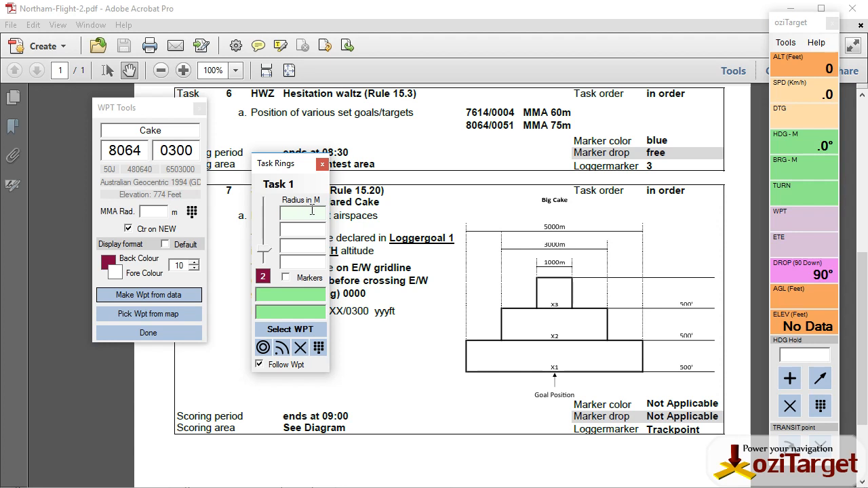
text(500)
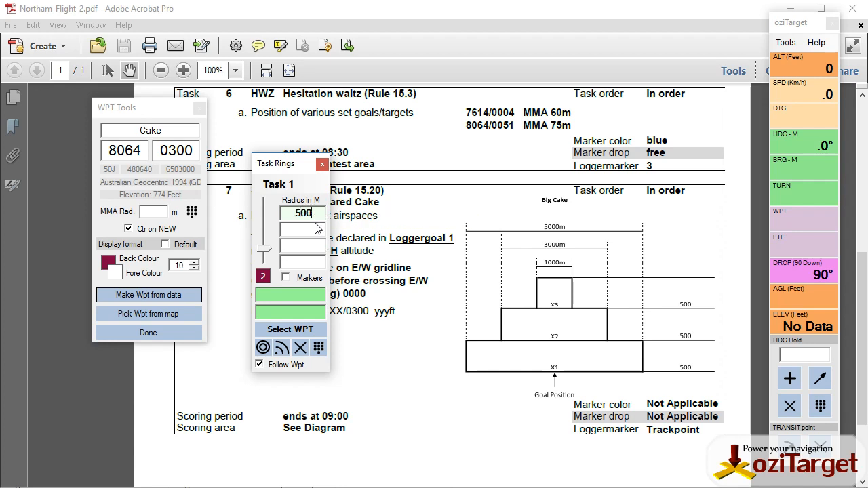
click(301, 228)
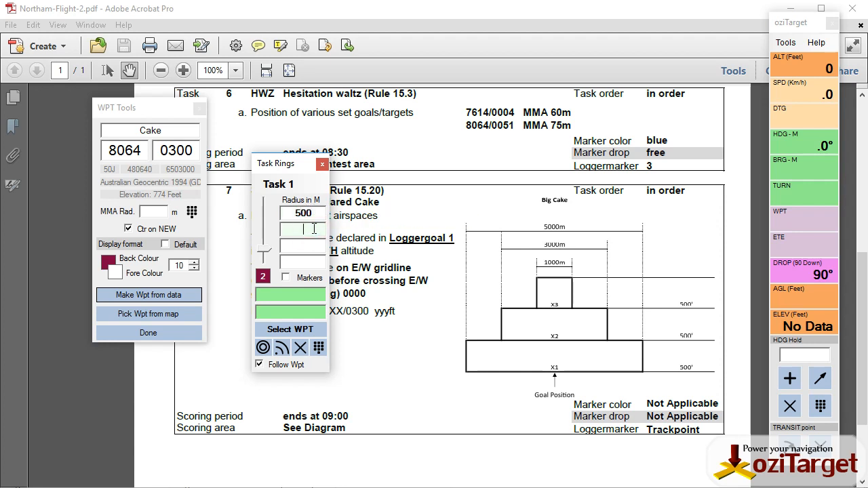
text(1500)
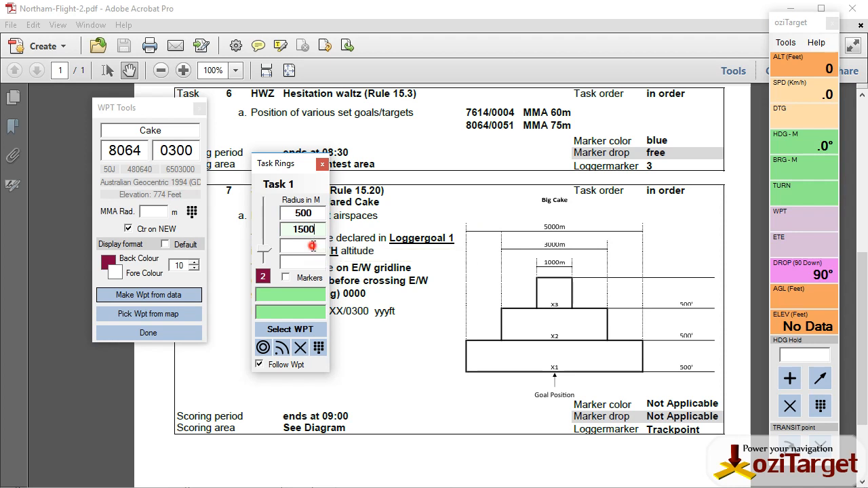
text(2500)
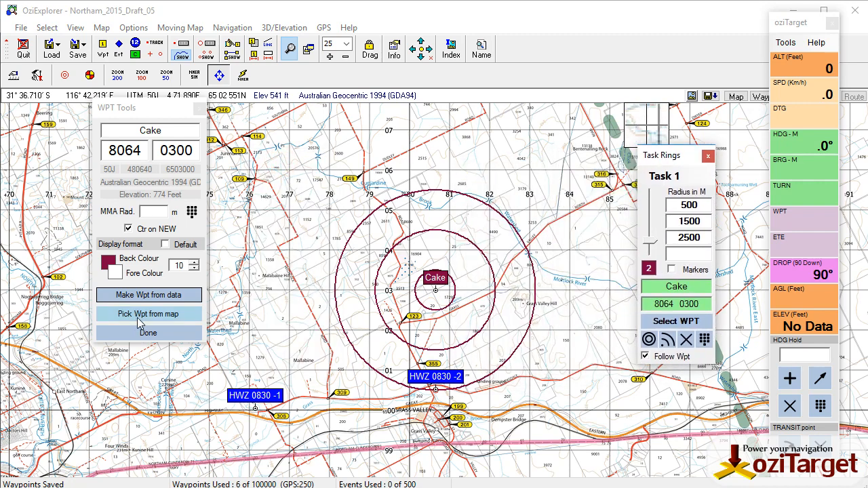
- Nudge the Cake waypoint south and west toward 7770 0300 with its rings following
click(148, 314)
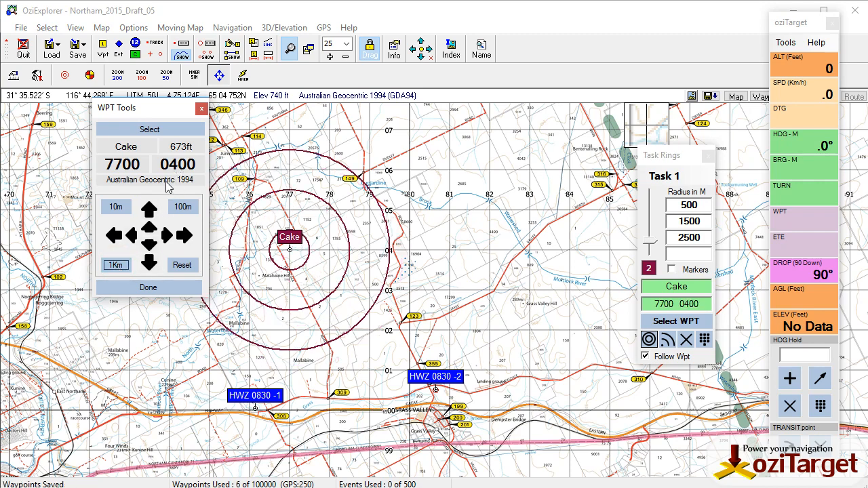
click(149, 265)
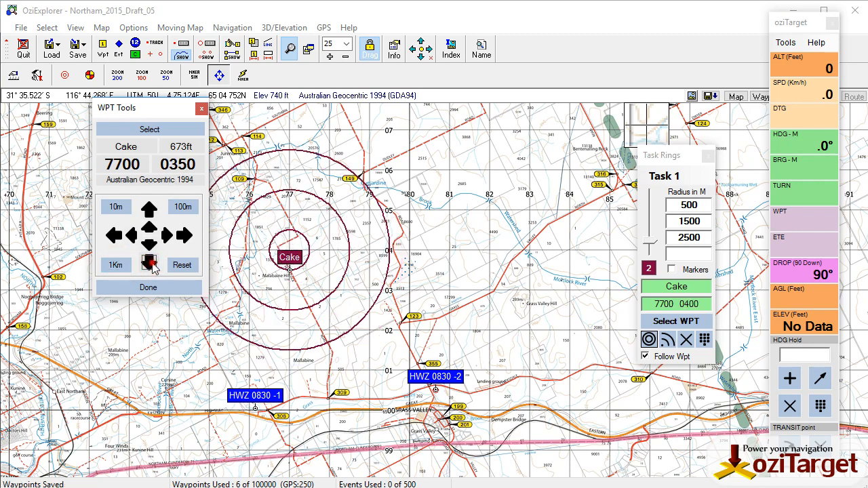
click(149, 264)
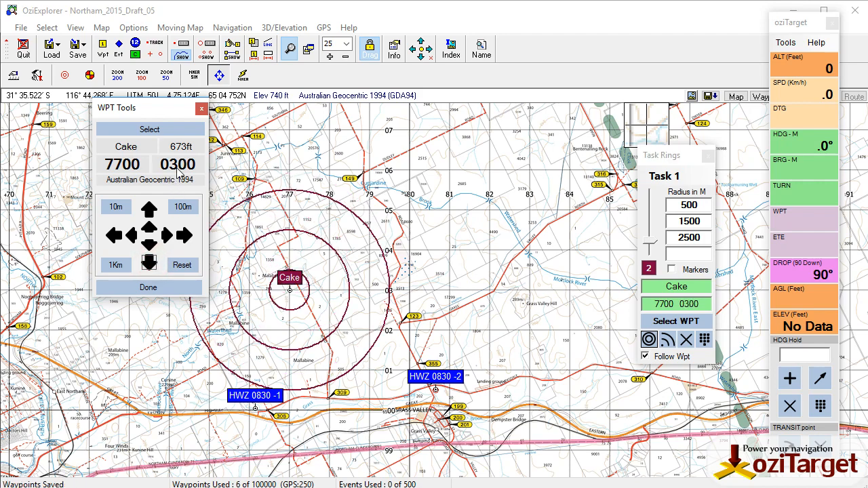
mouse_move(441, 324)
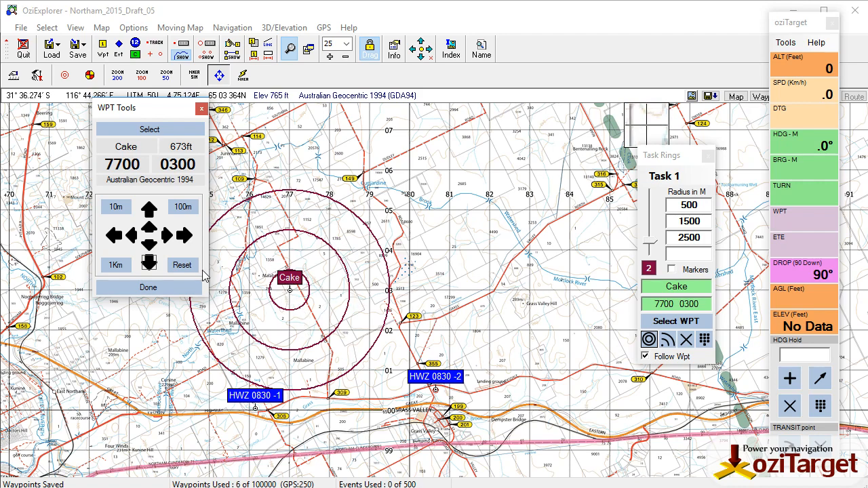
click(184, 235)
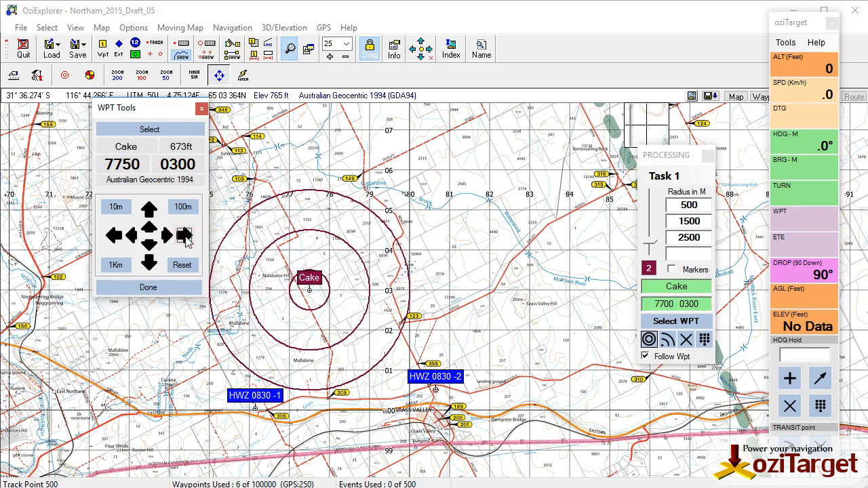
click(114, 236)
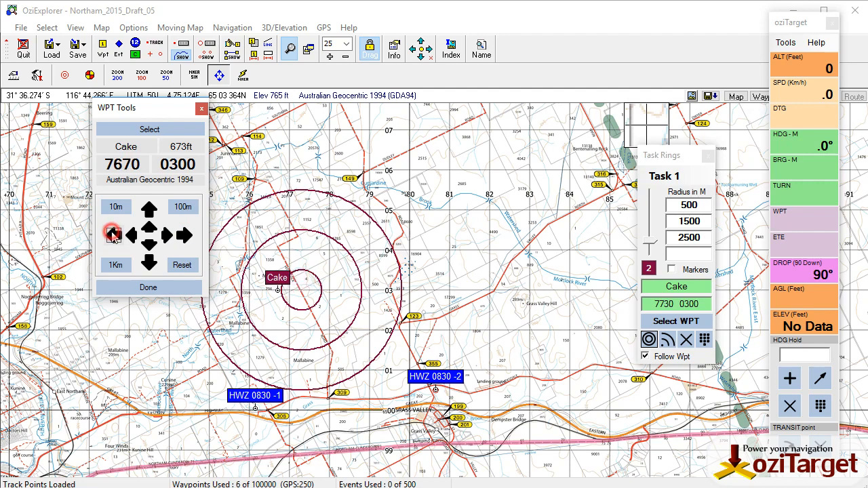
click(114, 236)
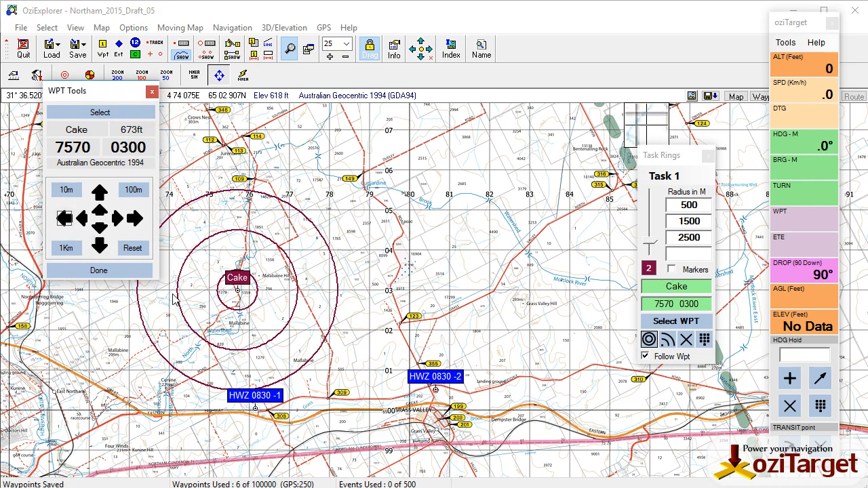
- Finish nudging Cake east to 7770 0300, then bring up the Scoring Areas tool
click(134, 219)
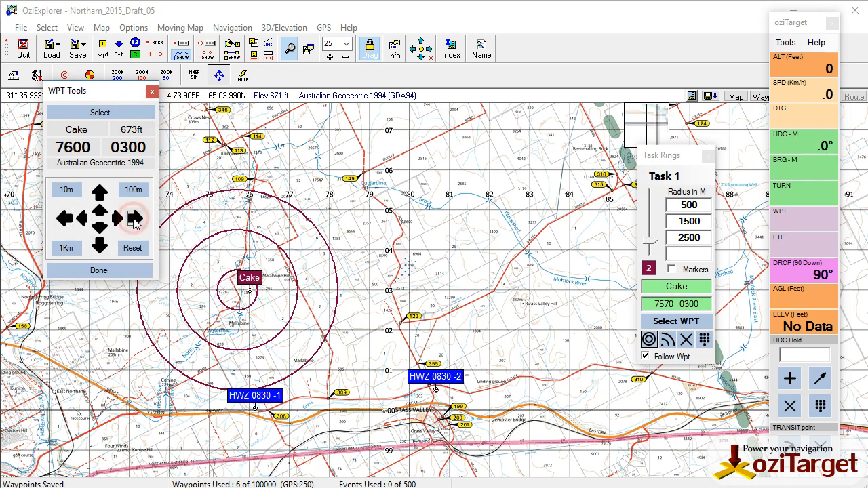
click(132, 217)
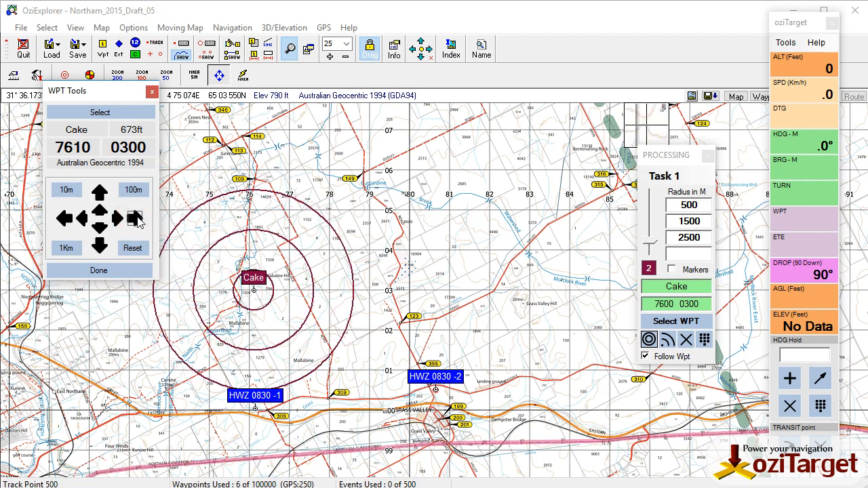
click(117, 217)
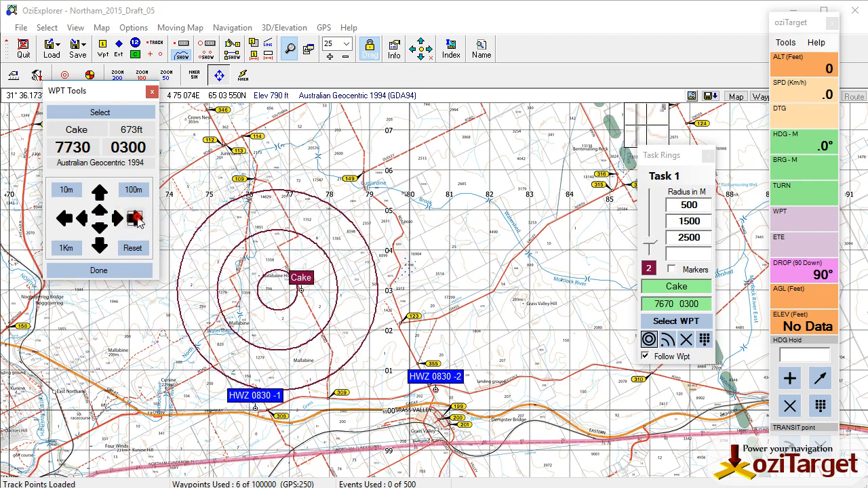
click(133, 217)
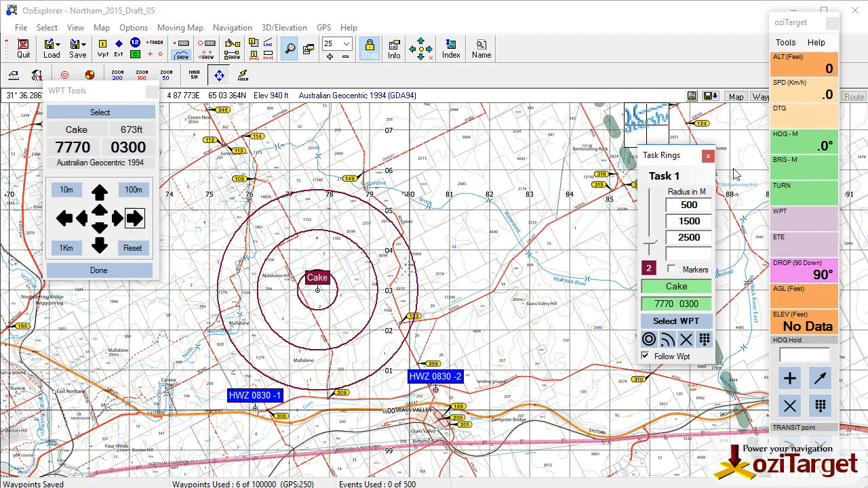
click(785, 42)
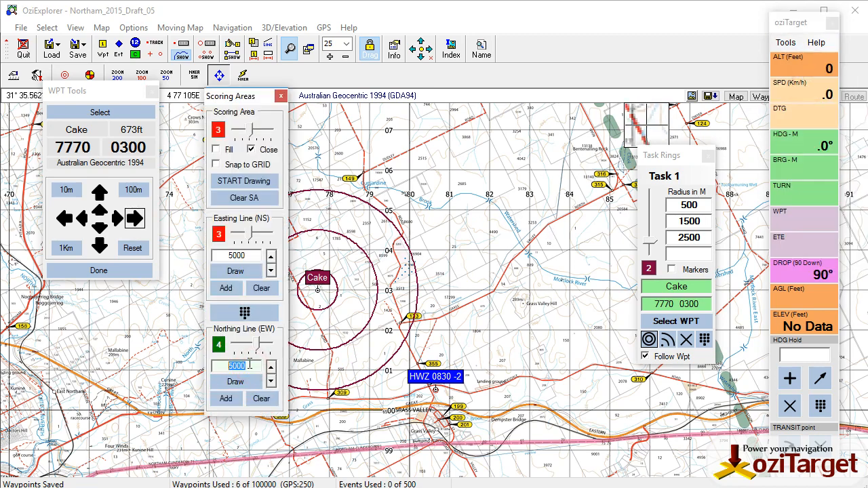
- Draw east–west northing lines at 000 and 030 across the map in Scoring Areas
text(000)
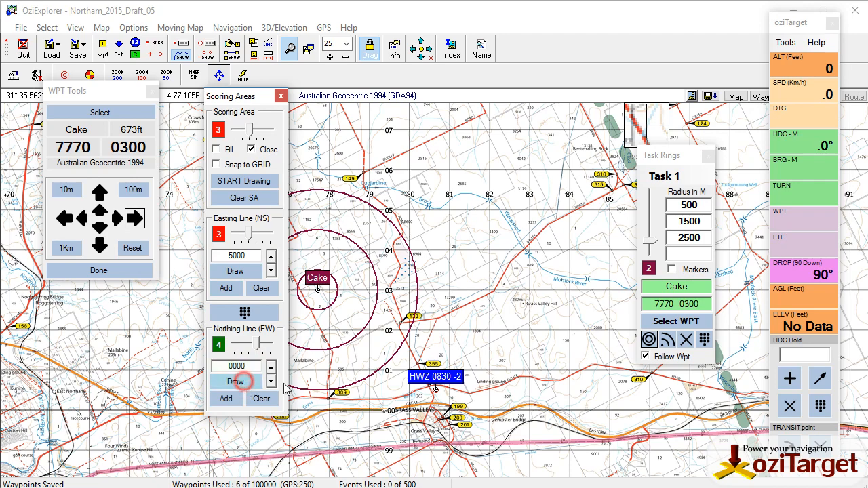
click(280, 95)
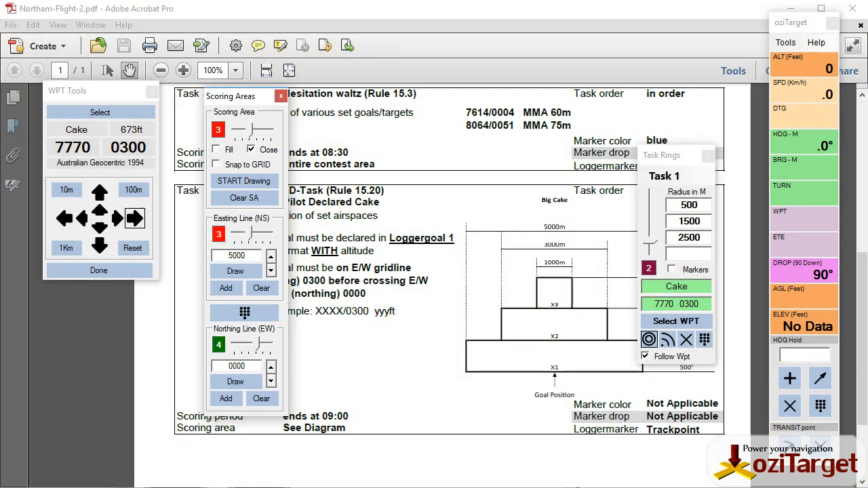
click(236, 366)
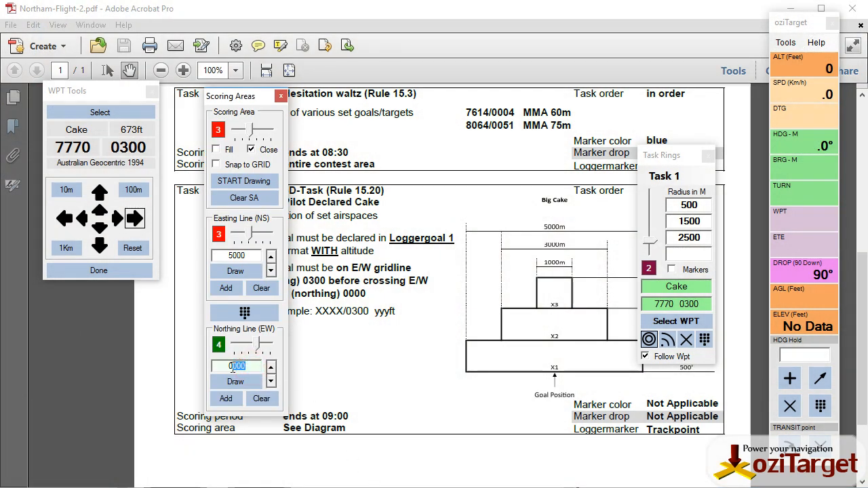
text(030)
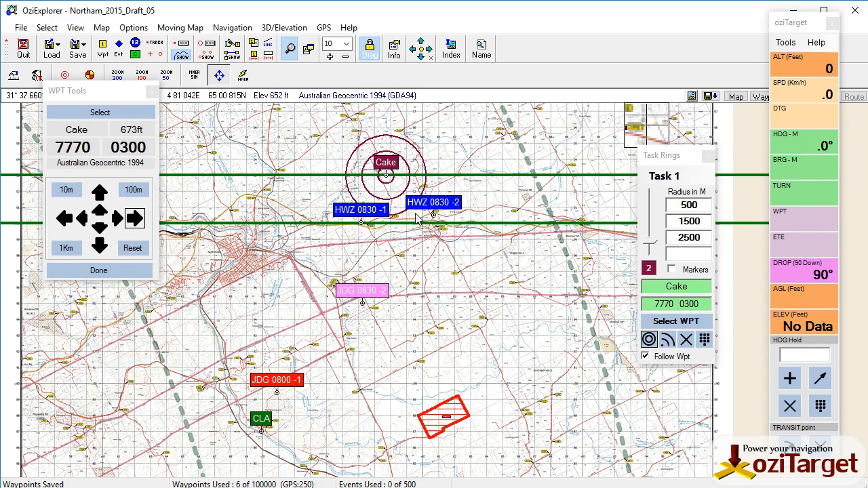
mouse_move(434, 223)
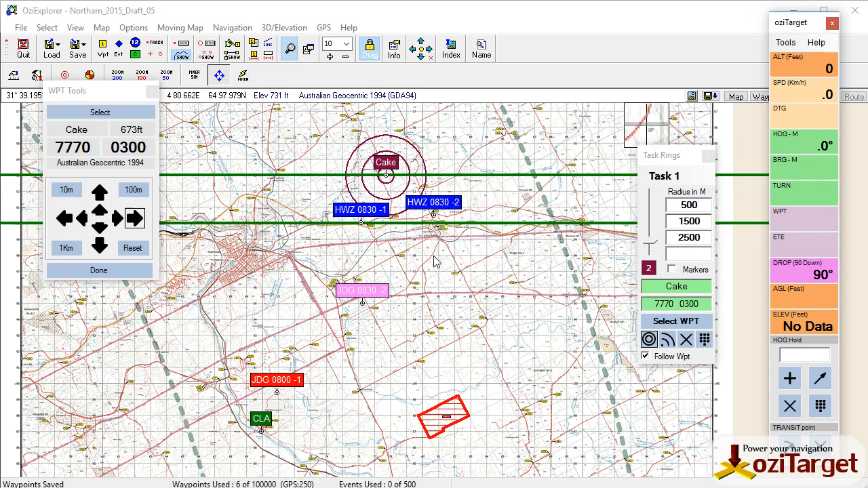
mouse_move(440, 260)
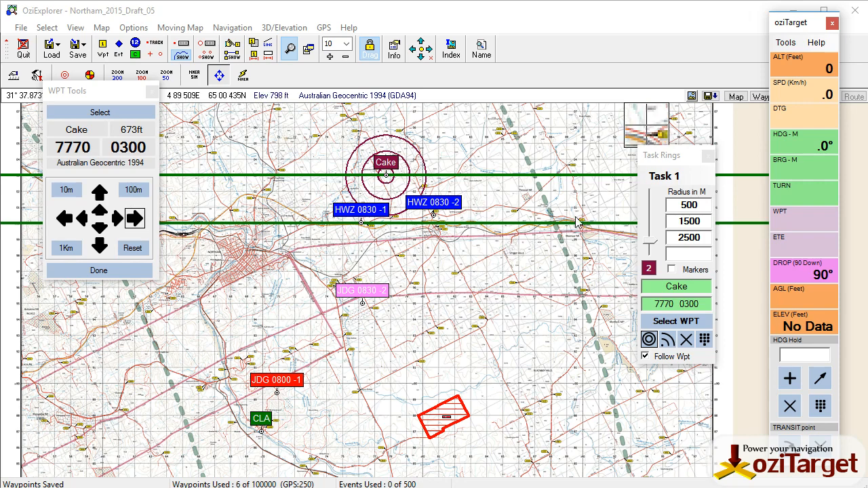
mouse_move(596, 220)
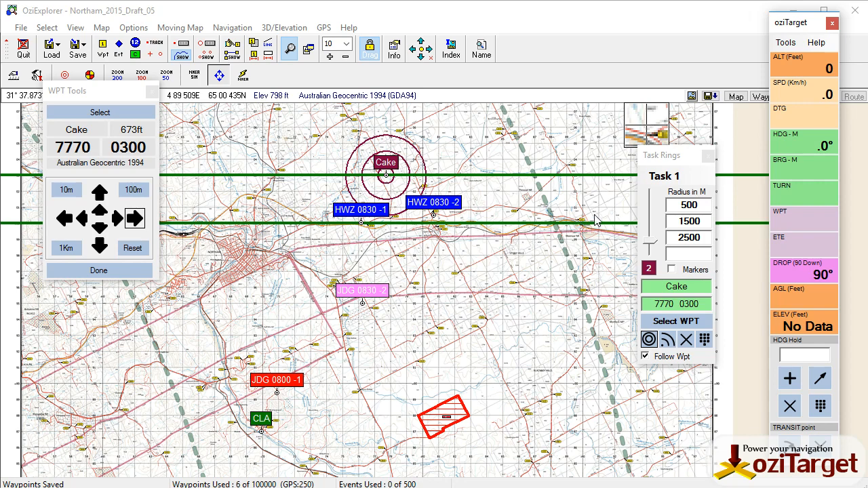
- Show the Windreader table of wind speed and direction by altitude over the map
click(784, 42)
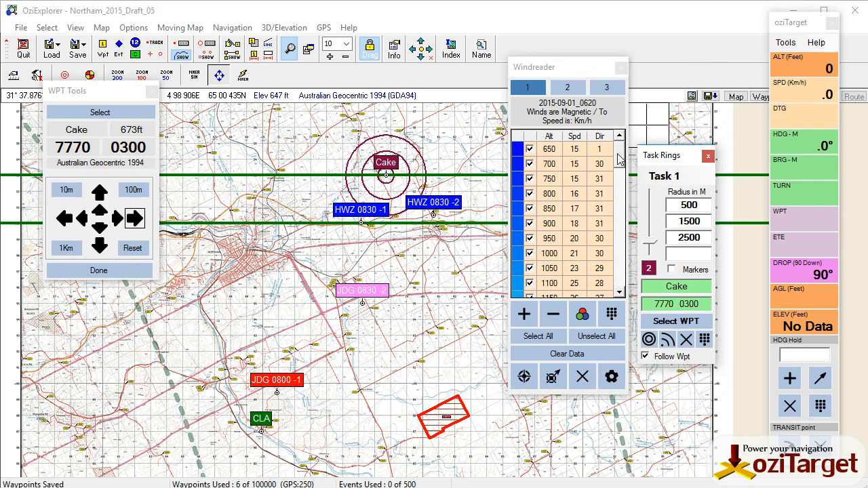
- Close Task Rings, bring the 2950–3400 ft Windreader rows into view and show the wind-line settings
click(785, 42)
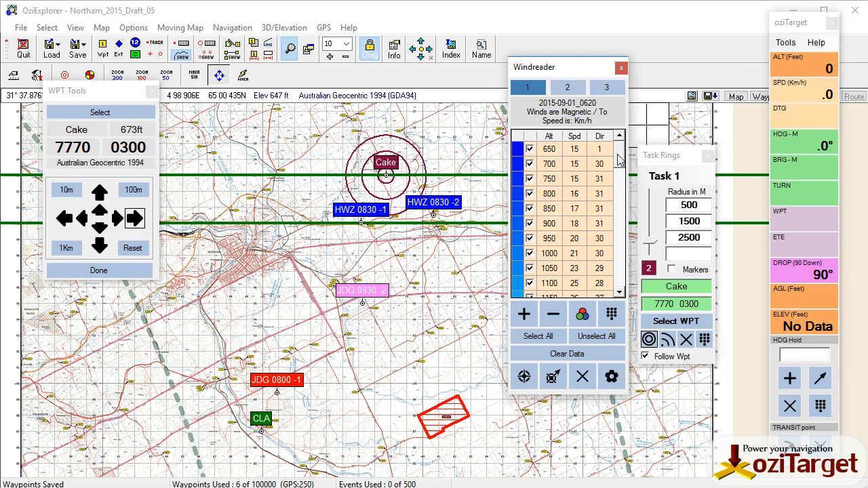
scroll(down, 3)
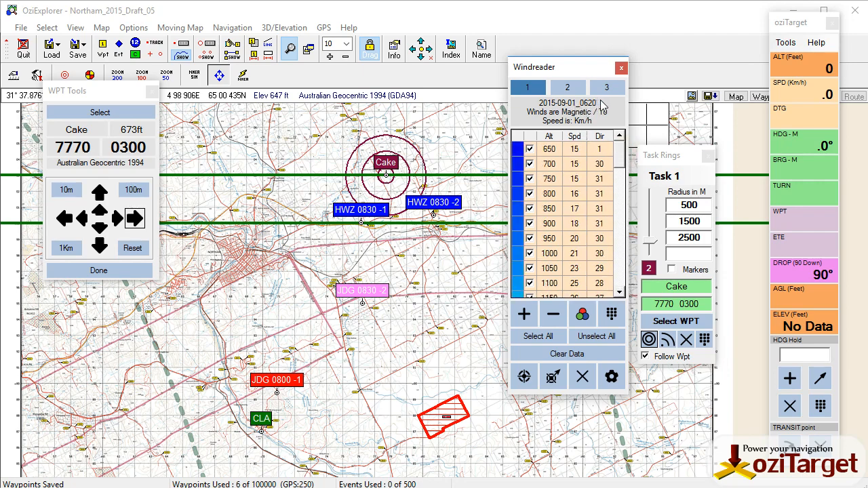
mouse_move(605, 108)
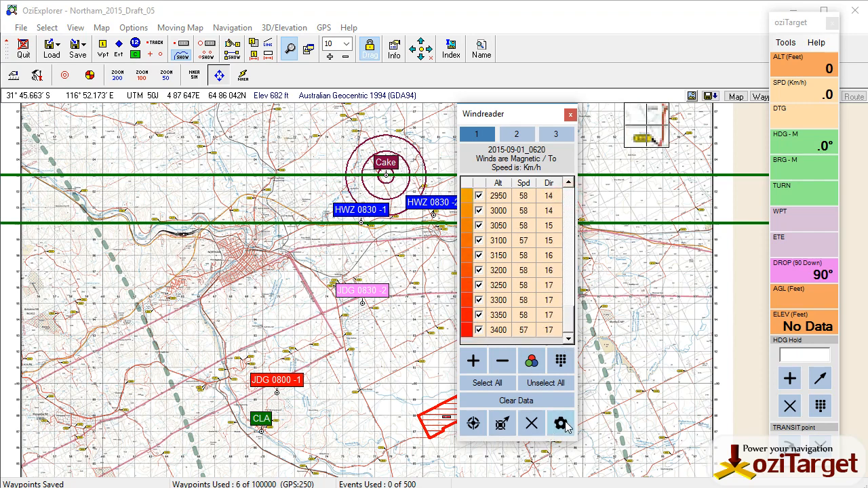
click(560, 423)
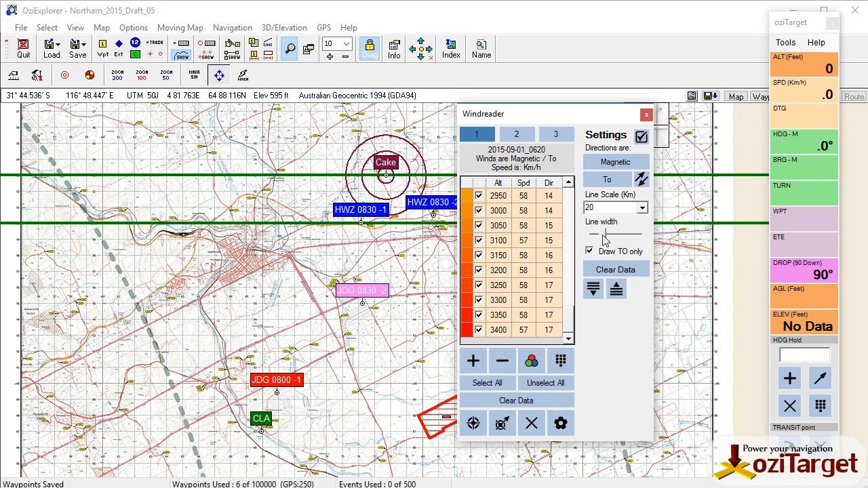
mouse_move(568, 323)
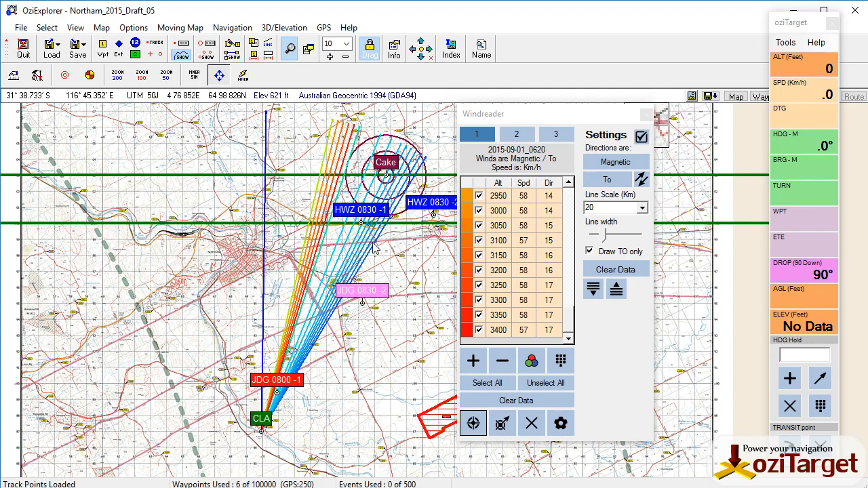
mouse_move(526, 119)
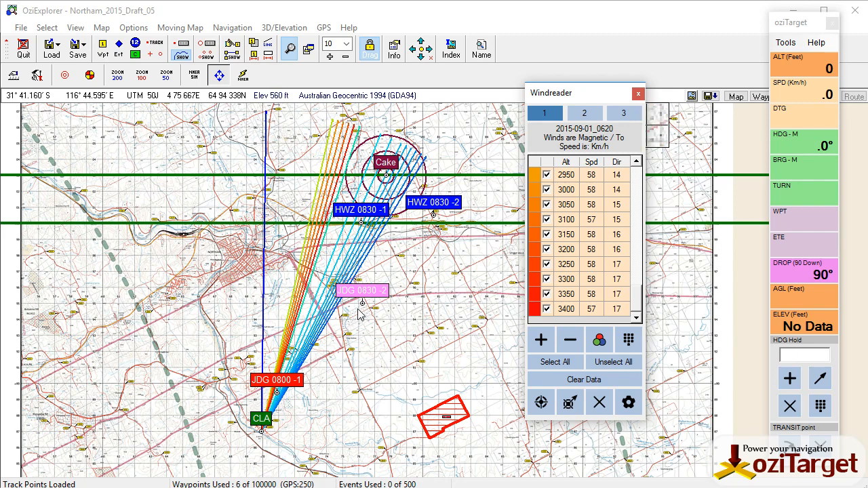
mouse_move(364, 306)
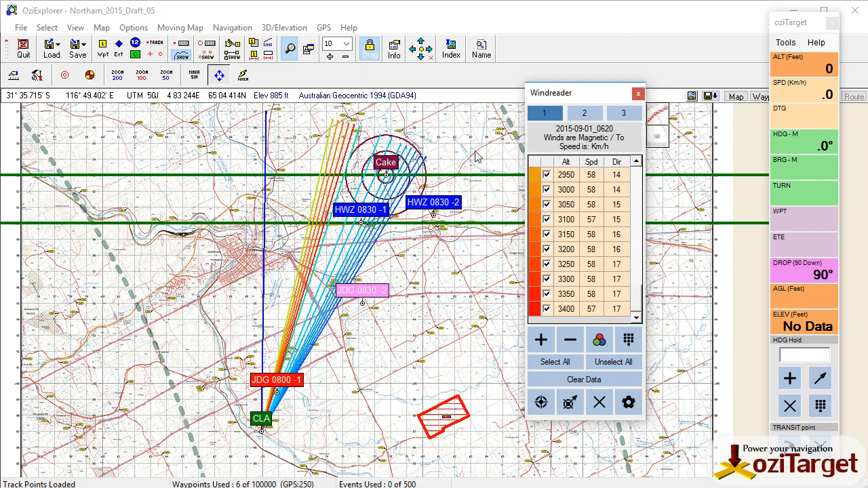
mouse_move(404, 285)
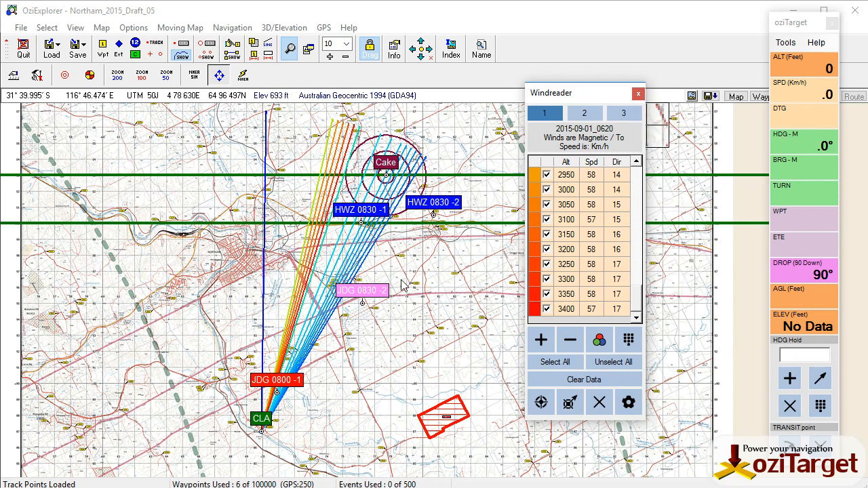
mouse_move(220, 399)
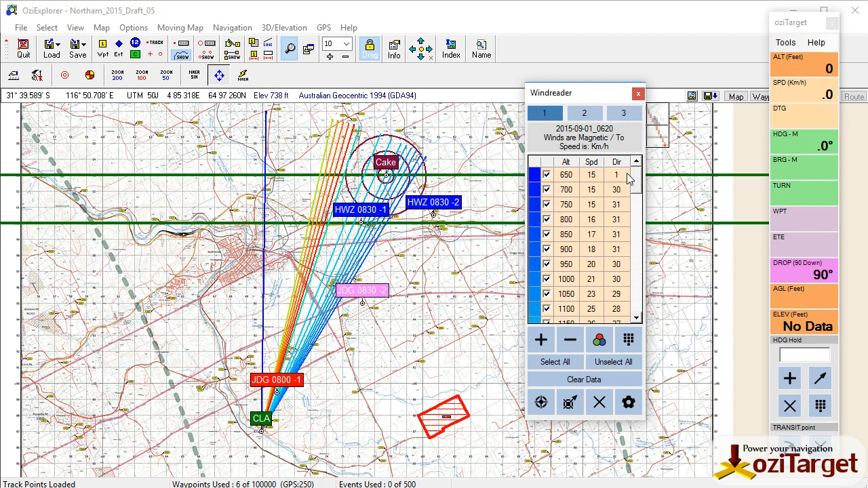
mouse_move(599, 178)
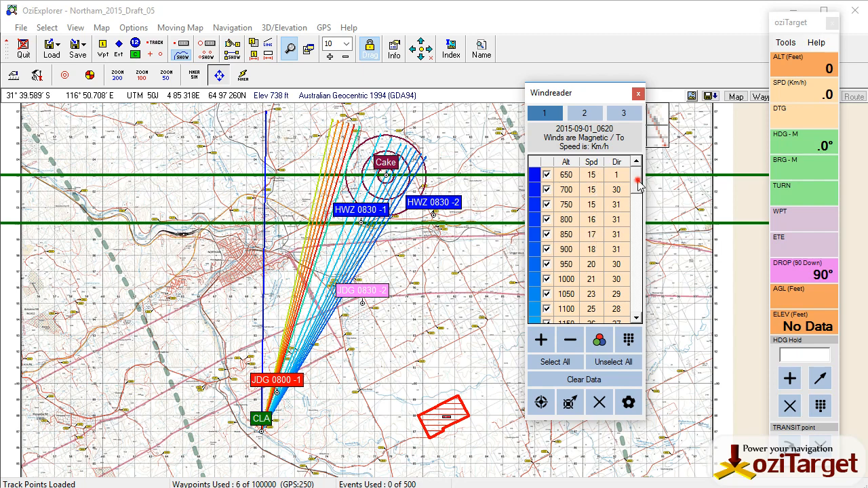
- Scroll the Windreader table through the 1900–2350 ft readings
scroll(down, 3)
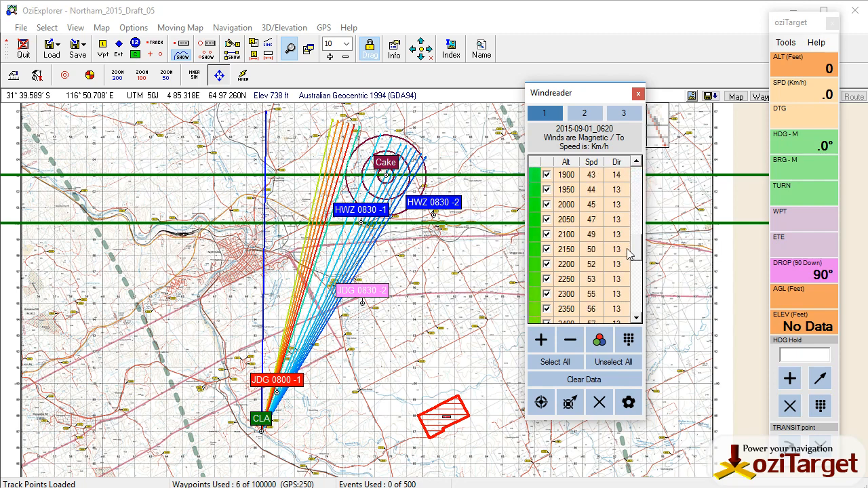
scroll(down, 3)
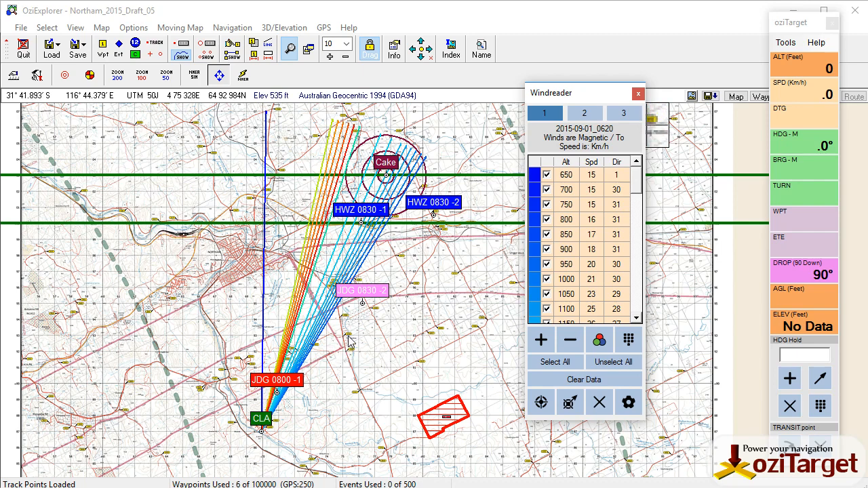
mouse_move(313, 336)
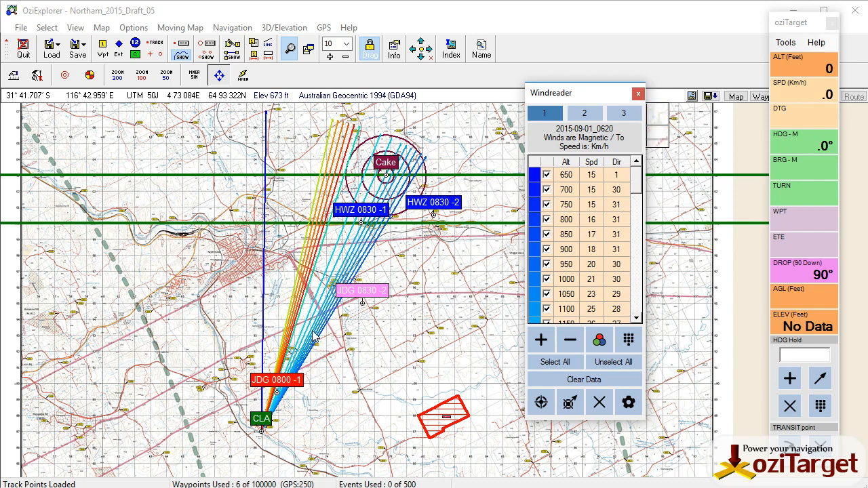
mouse_move(305, 339)
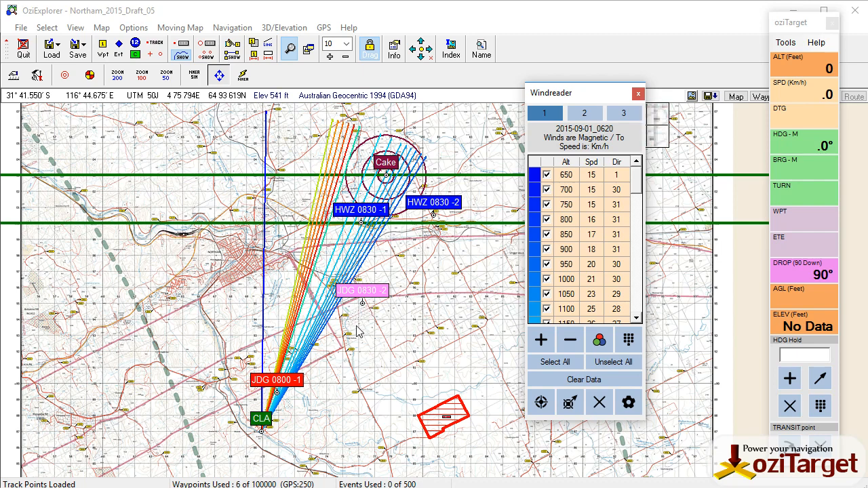
mouse_move(437, 216)
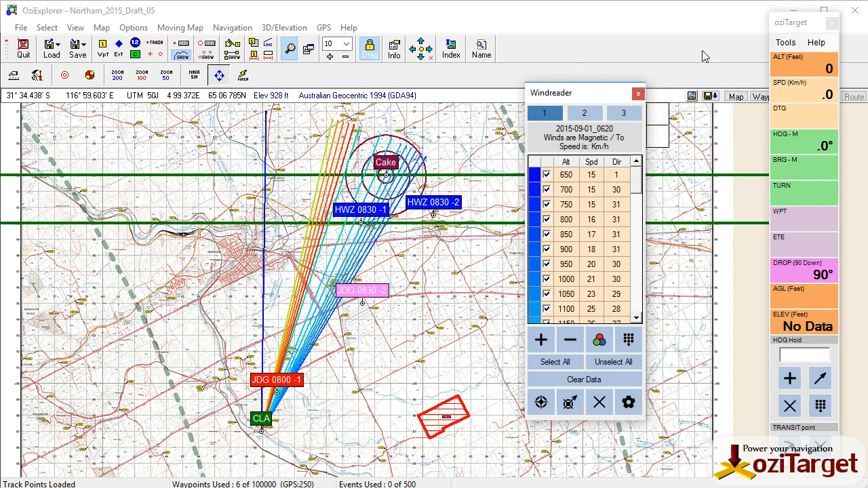
- Bring up WPT Tools from the Tools menu for the Cake waypoint
click(785, 42)
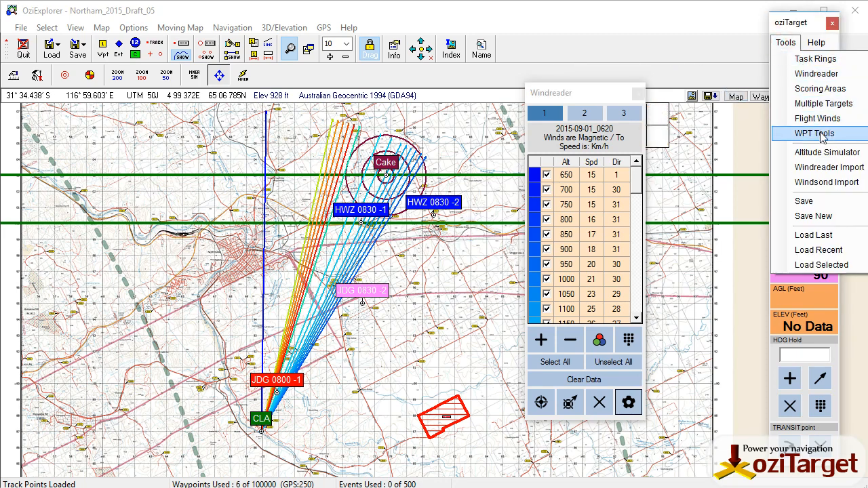
click(814, 133)
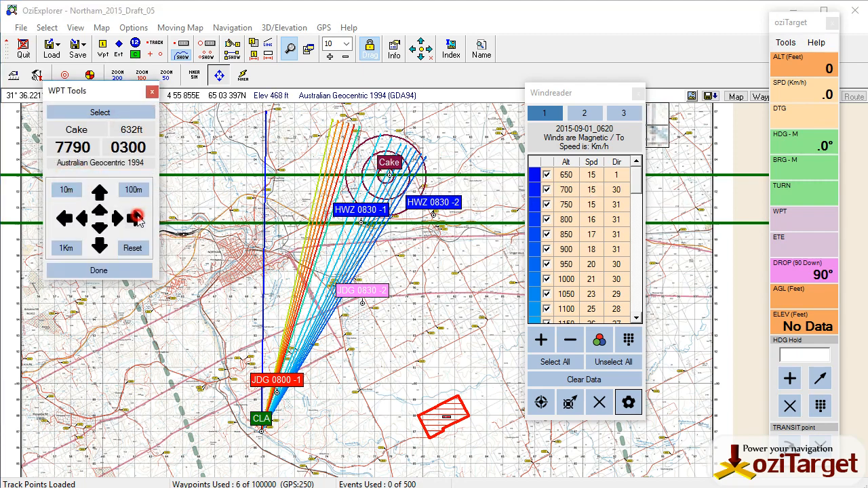
- Nudge Cake east step by step from easting 7790 to 8180, rings following
click(135, 217)
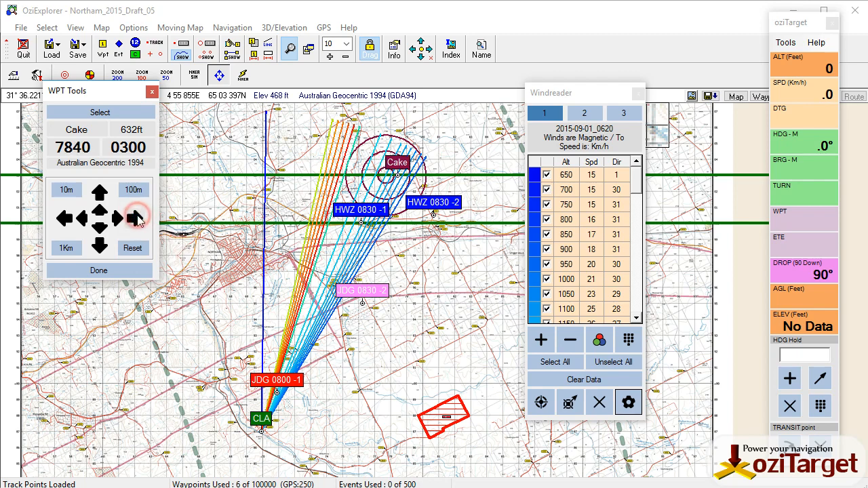
click(136, 217)
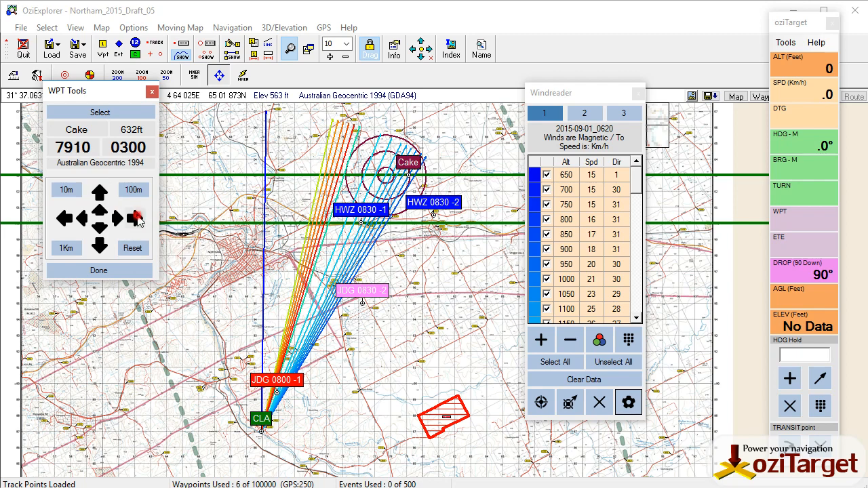
click(133, 217)
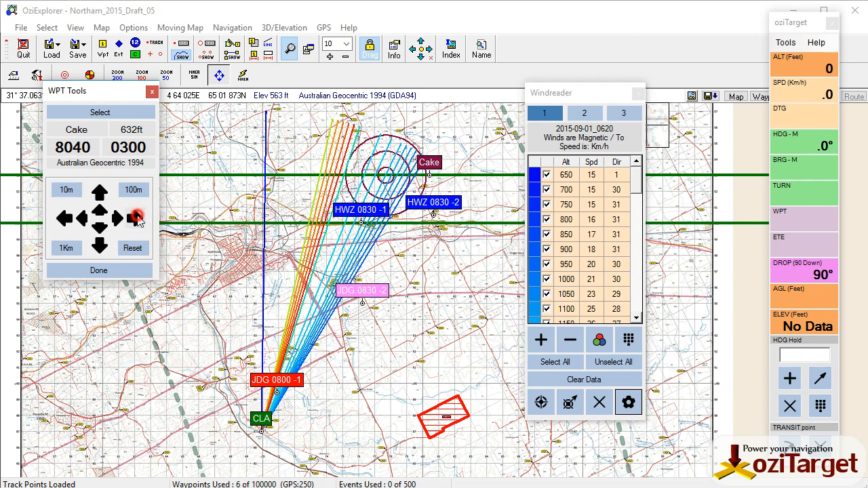
click(135, 217)
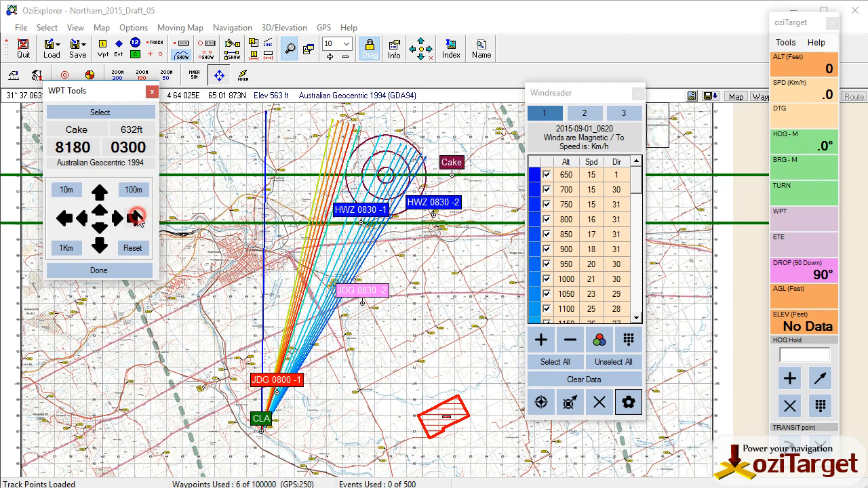
click(137, 217)
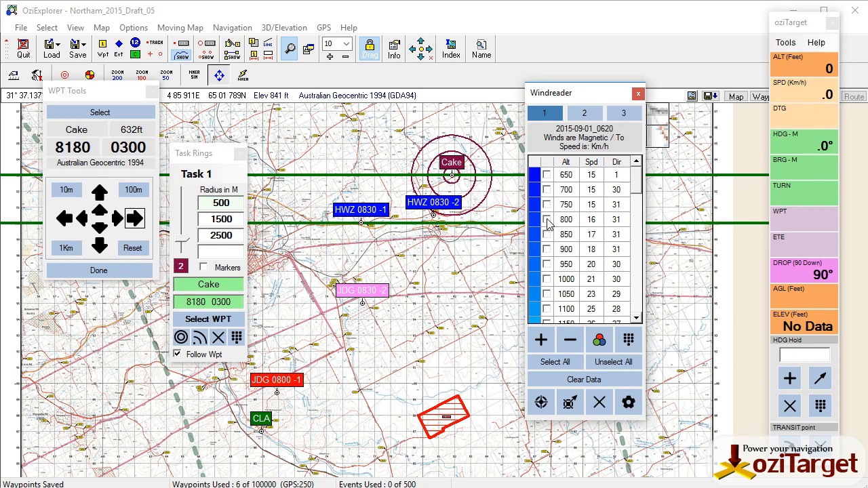
- Tick the 800 and 1300 ft altitude rows for wind lines
click(546, 220)
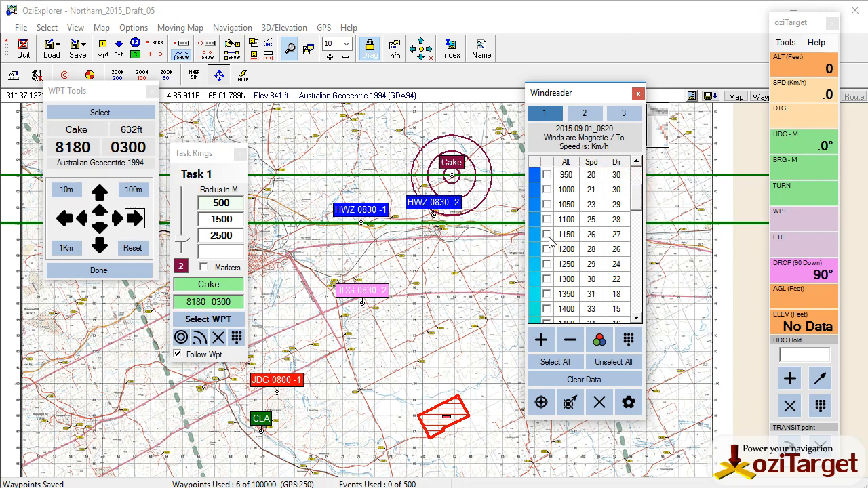
click(546, 280)
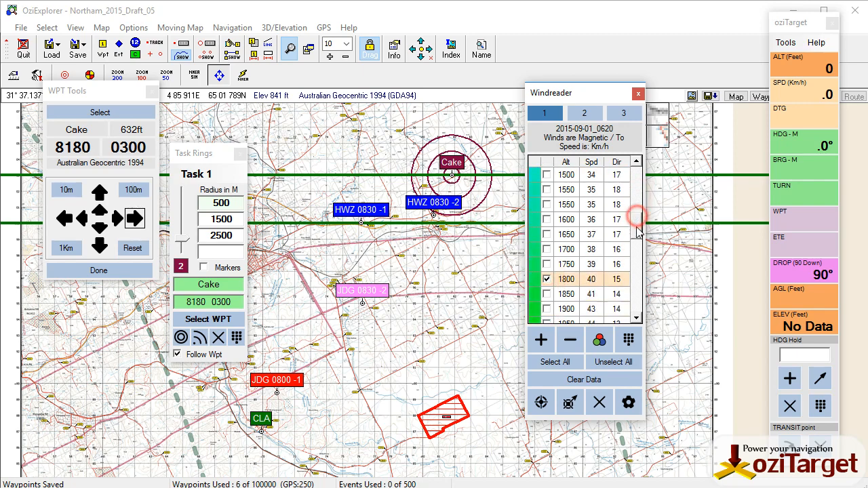
scroll(down, 3)
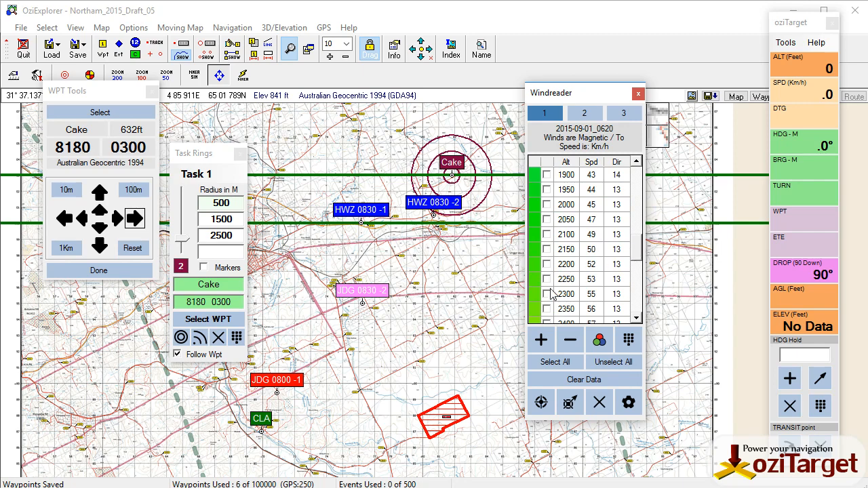
click(548, 293)
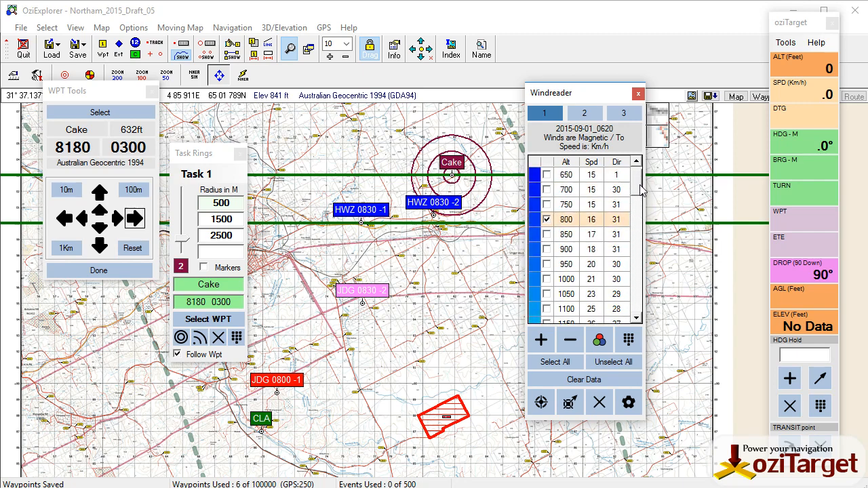
- Scroll further down the list and tick the 1800 ft altitude row
scroll(down, 3)
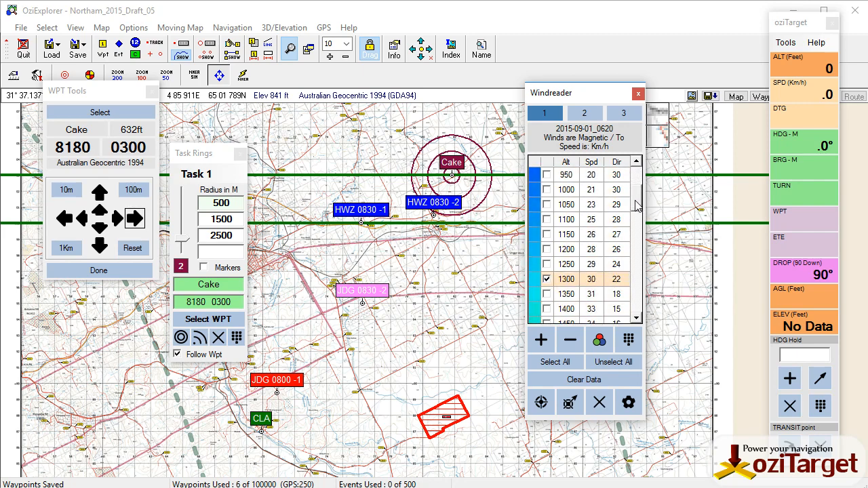
scroll(down, 3)
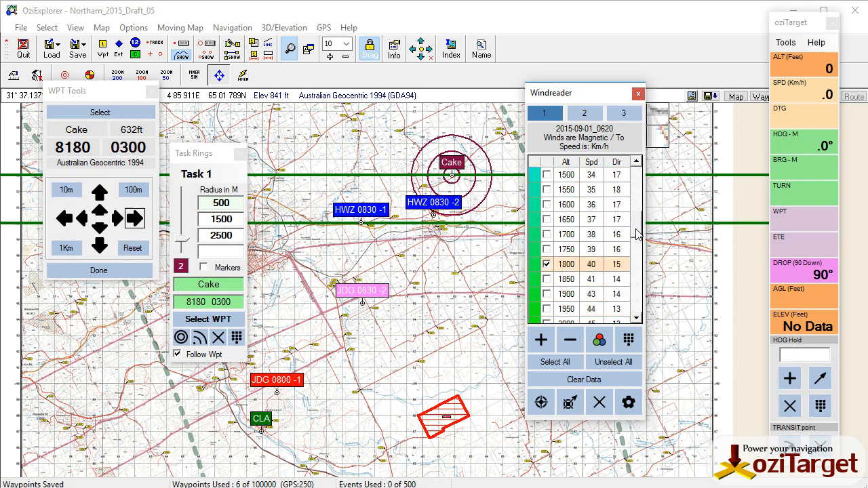
scroll(down, 3)
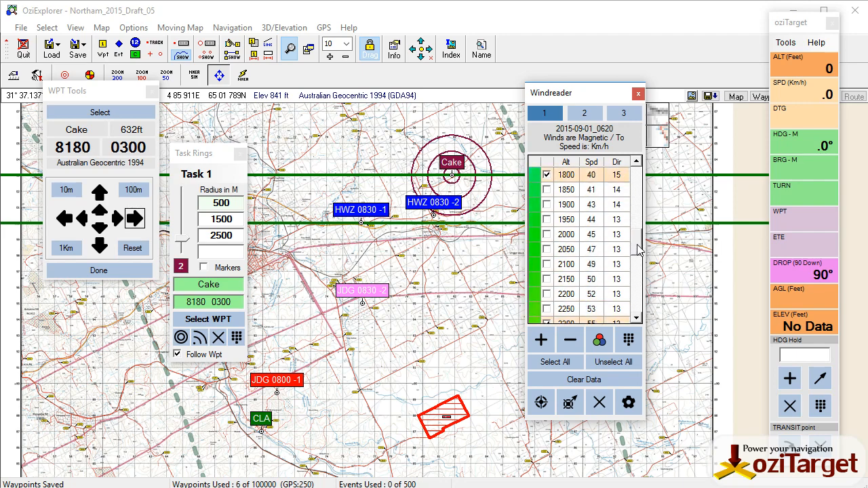
scroll(down, 3)
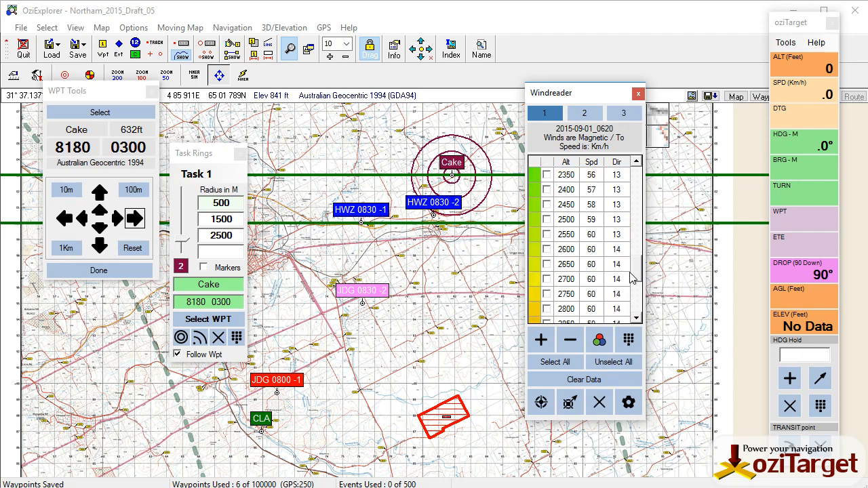
click(548, 293)
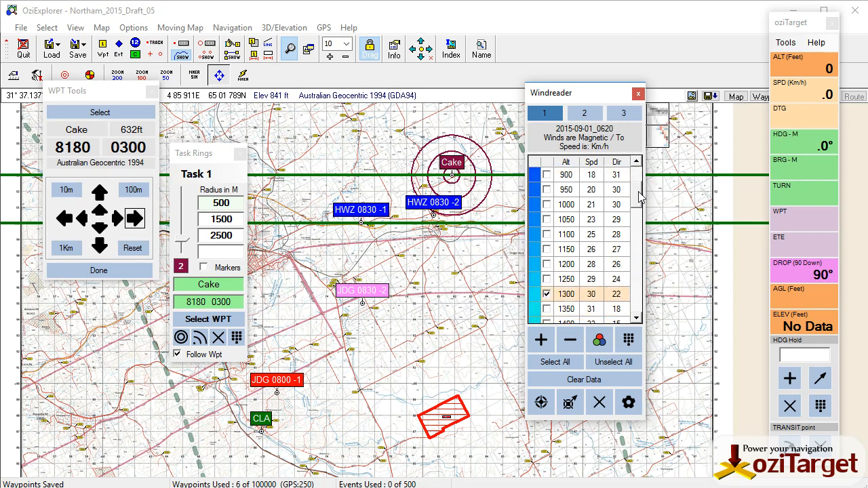
scroll(down, 3)
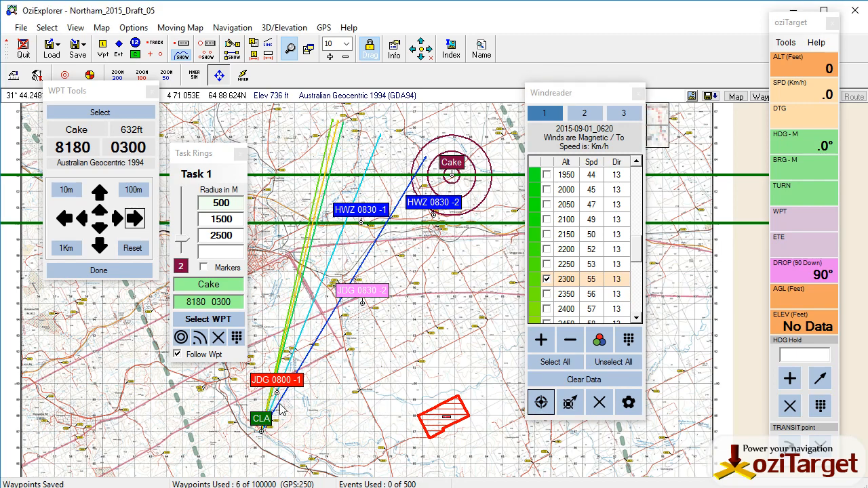
- Plot the chosen-altitude wind lines from CLA and pan north along them toward the HWZ targets
click(345, 44)
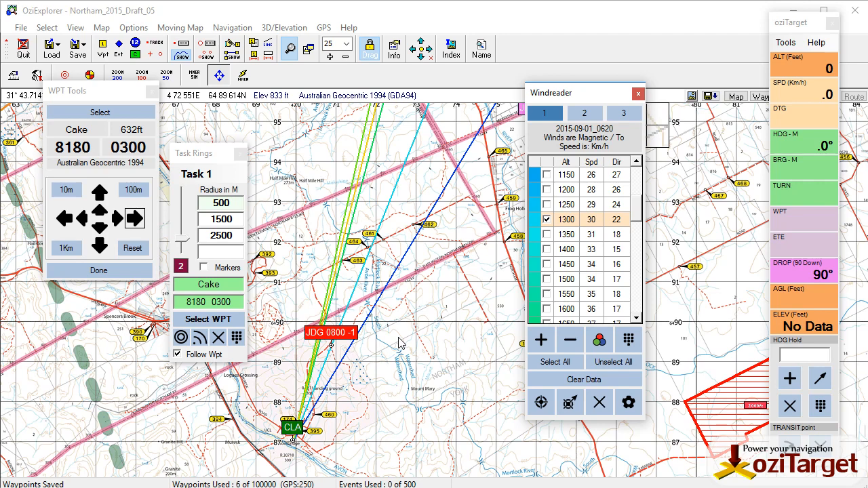
mouse_move(429, 330)
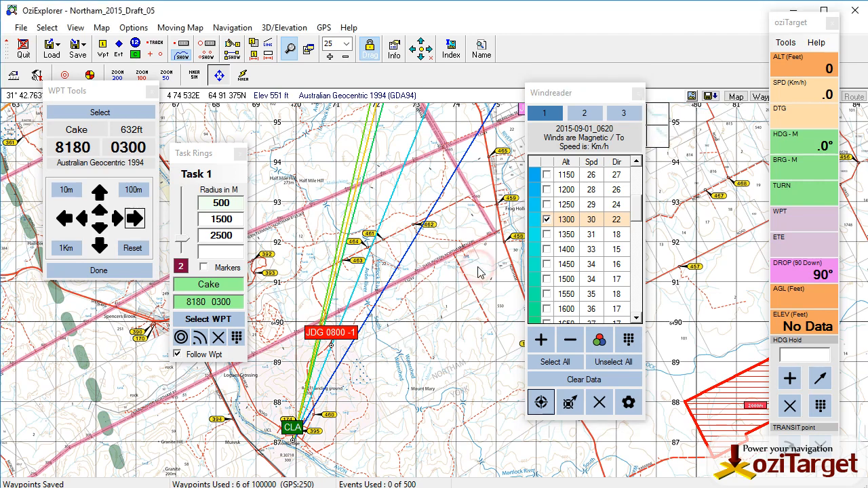
click(541, 401)
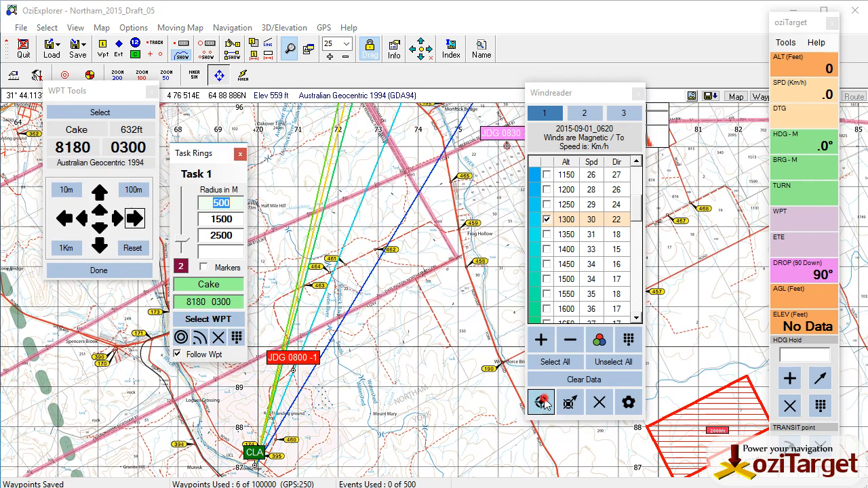
click(541, 402)
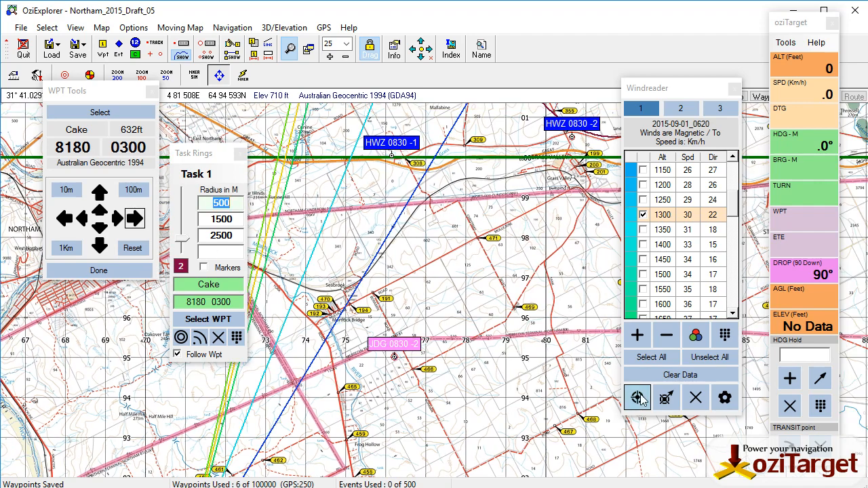
- Pan back so Cake's task rings sit beside the wind lines and HWZ goals
click(637, 398)
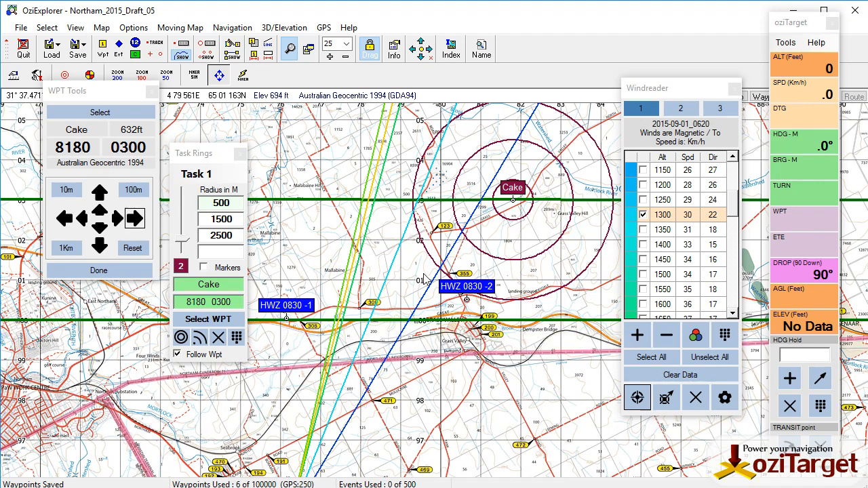
mouse_move(510, 218)
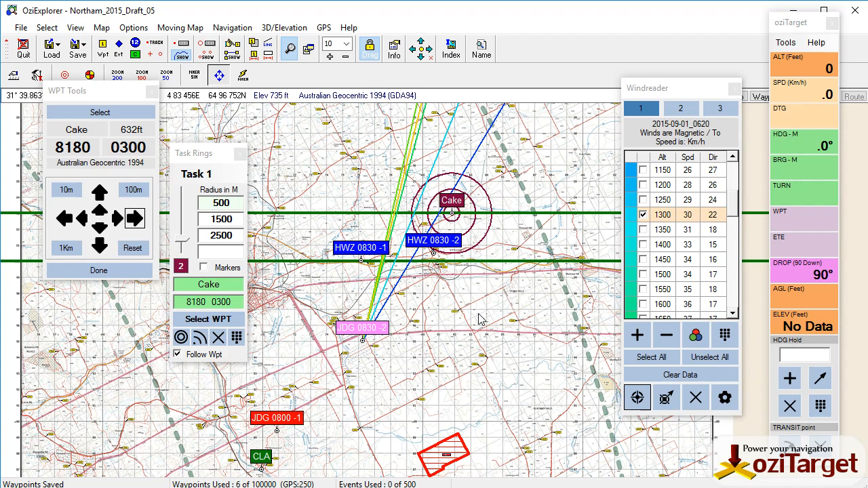
mouse_move(466, 336)
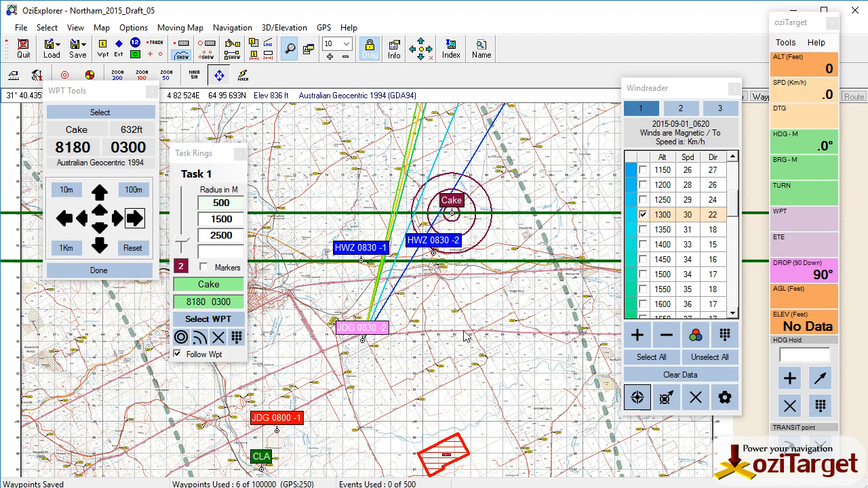
mouse_move(379, 373)
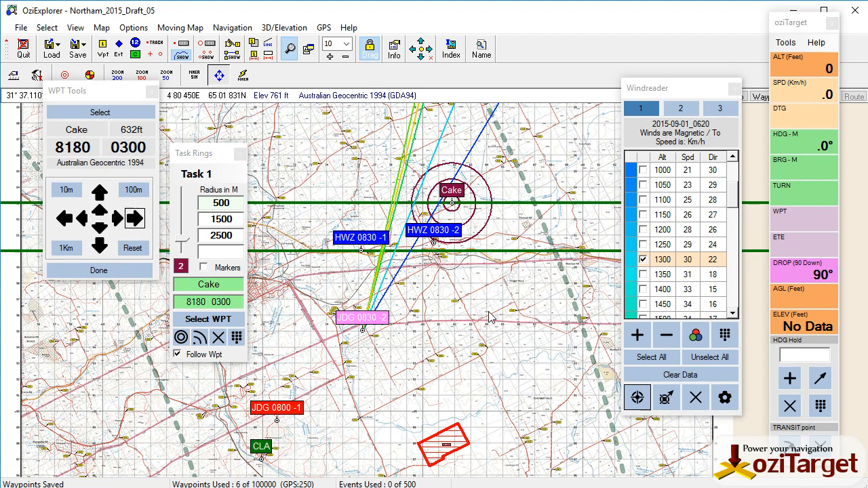
mouse_move(580, 369)
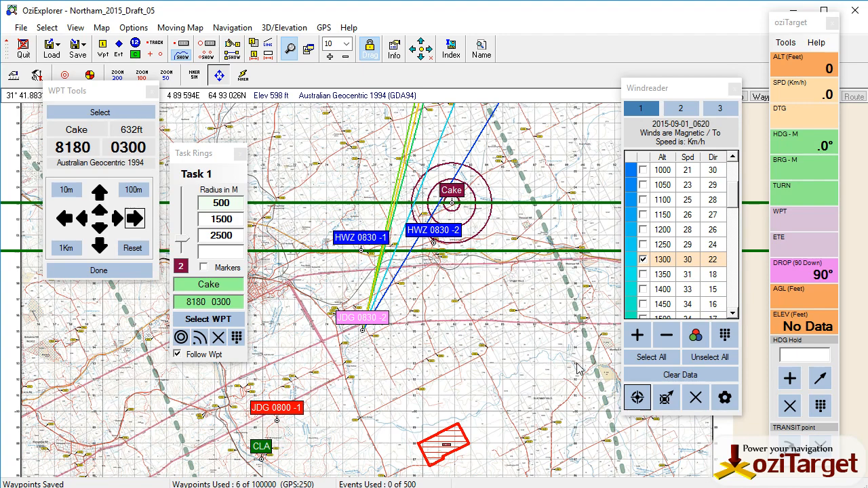